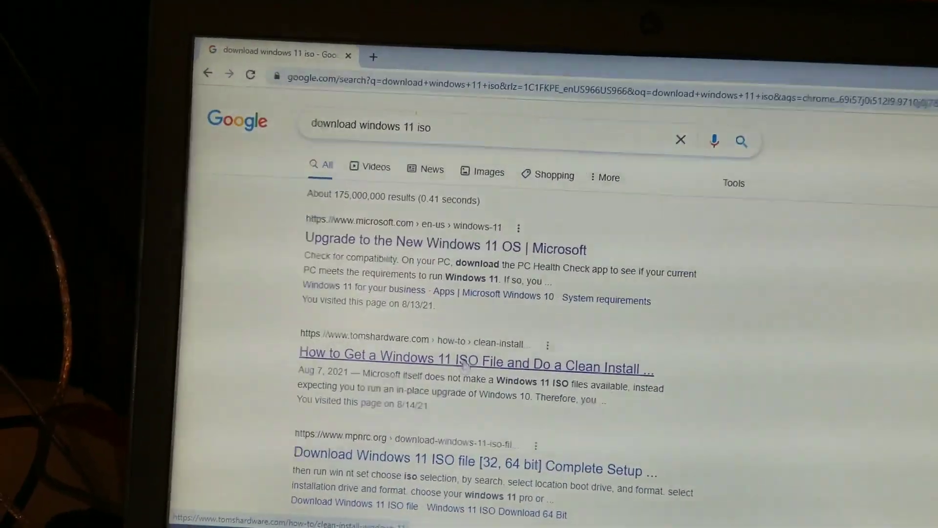
- Reach the UUP dump site via the uupdump.net link in the Tom's Hardware Windows 11 ISO guide
{"action": "left_click", "coordinate": [472, 365]}
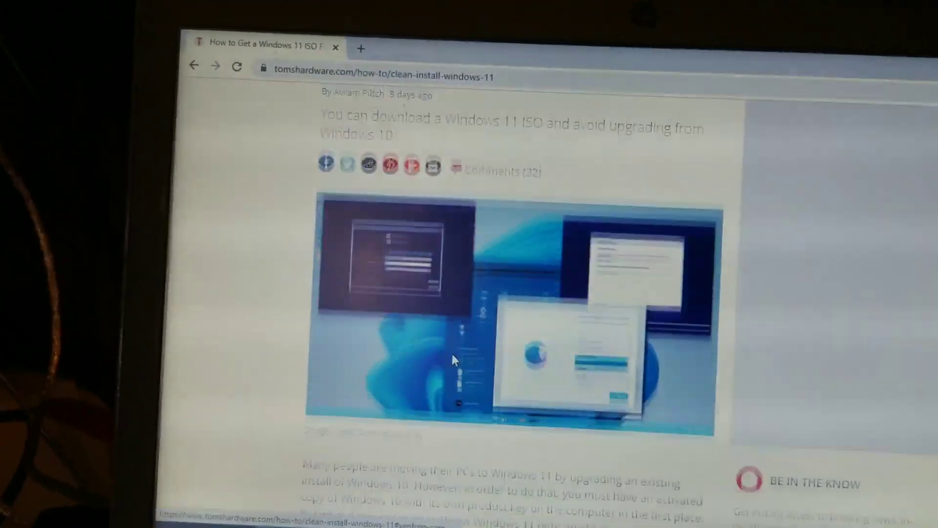
{"action": "scroll", "scroll_direction": "down", "scroll_amount": 3}
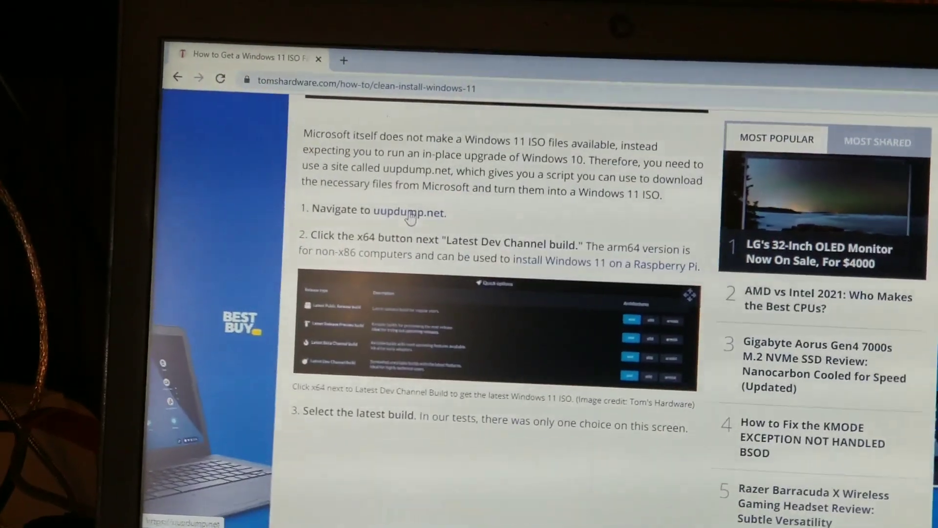
{"action": "left_click", "coordinate": [409, 212]}
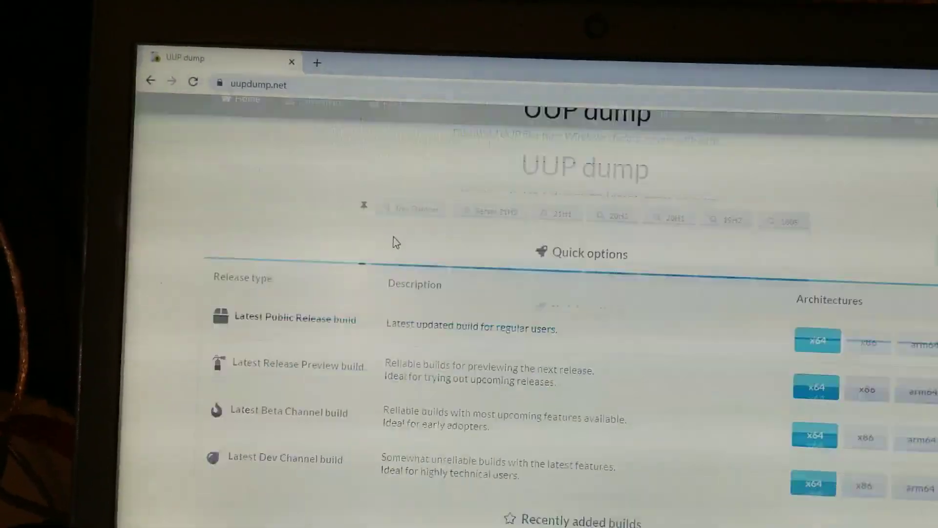
- Create a download package for Windows 11 build 22000.132, English (United States), Windows Pro, converting to ISO
{"action": "scroll", "scroll_direction": "down", "scroll_amount": 3}
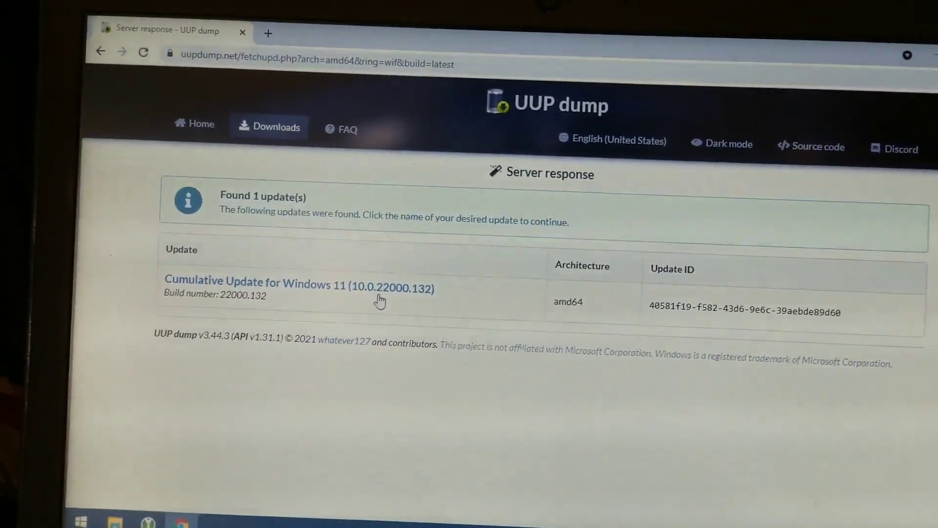
{"action": "left_click", "coordinate": [299, 284]}
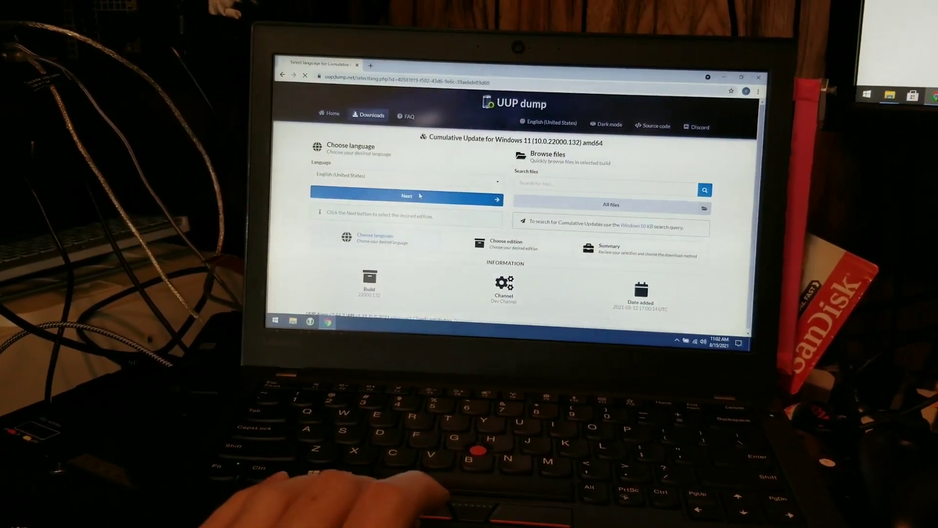
{"action": "left_click", "coordinate": [407, 195]}
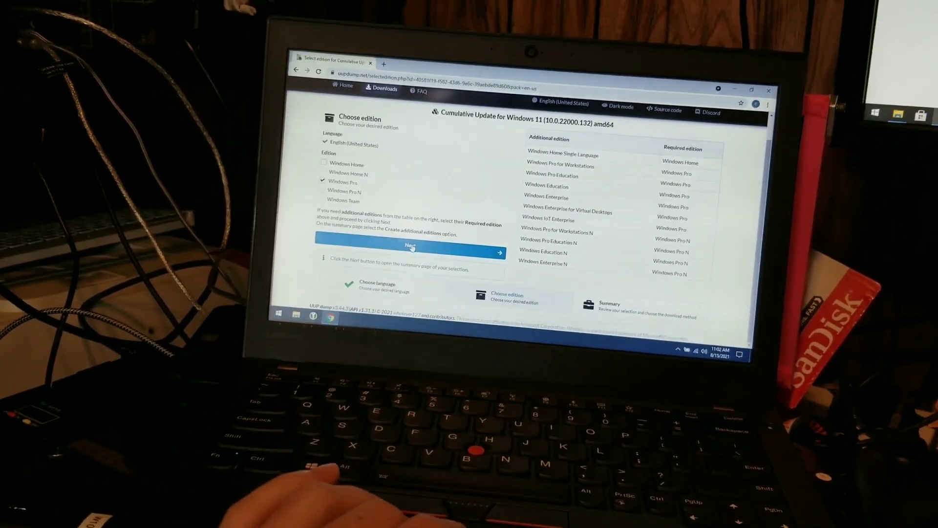
{"action": "left_click", "coordinate": [409, 245]}
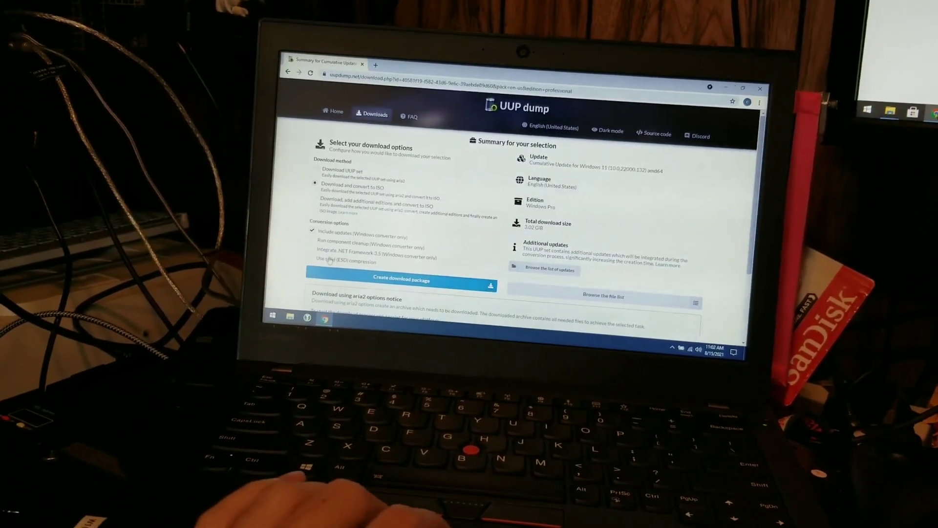
{"action": "left_click", "coordinate": [314, 249]}
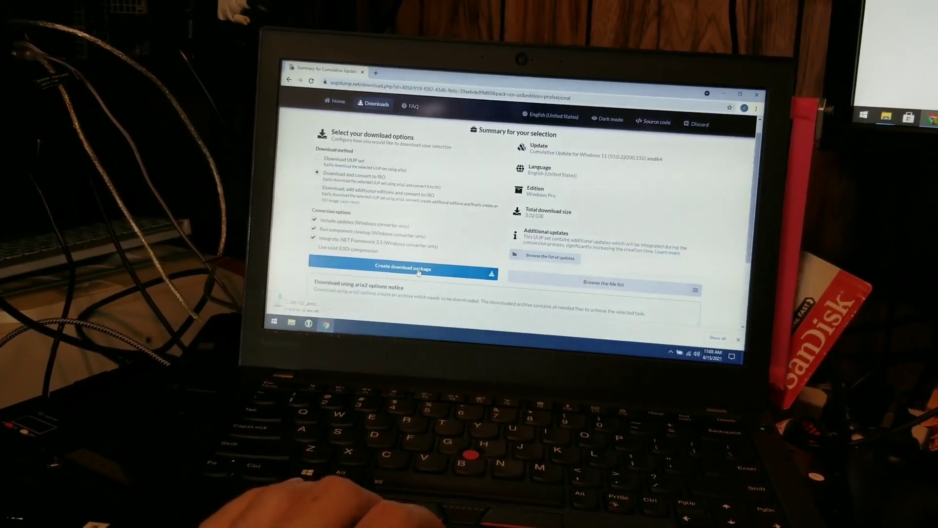
{"action": "left_click", "coordinate": [401, 269]}
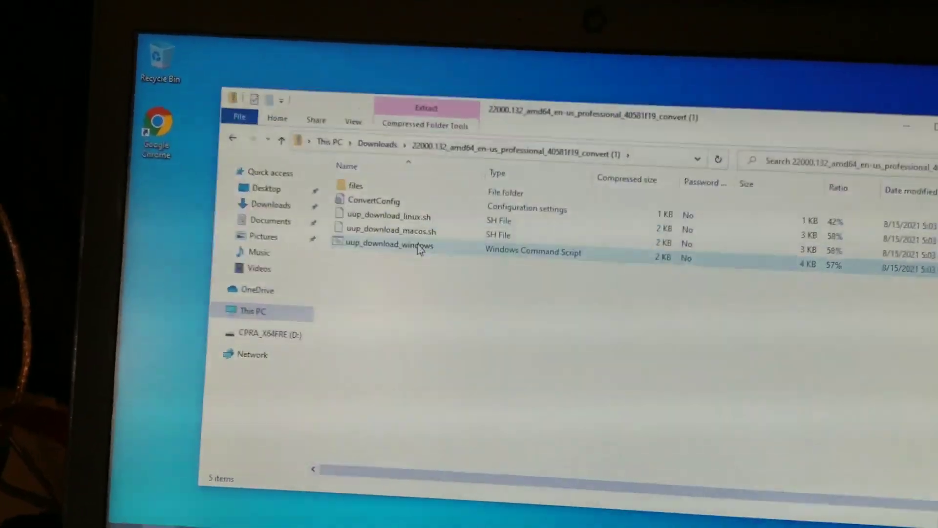
- Run the uup_download_windows script past SmartScreen and view the resulting ISO in the convert folder
{"action": "left_click", "coordinate": [389, 248]}
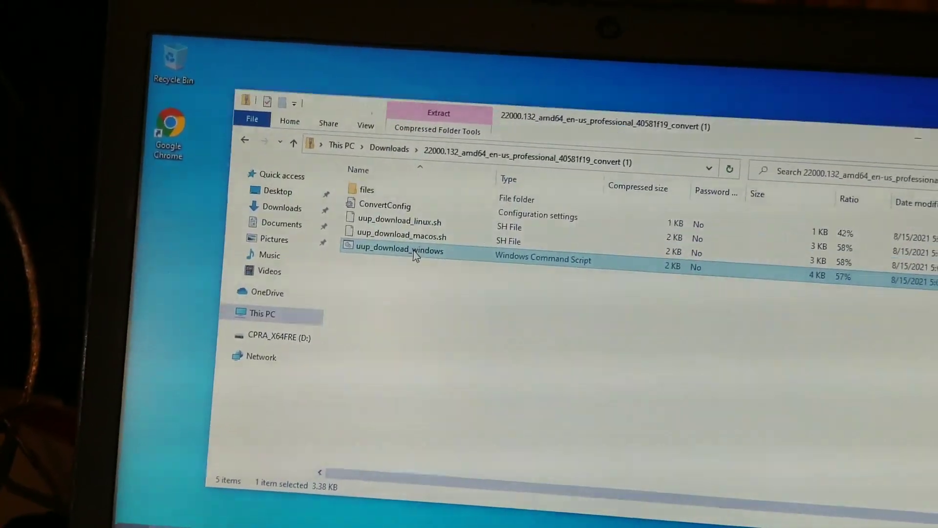
{"action": "double_click", "coordinate": [398, 249]}
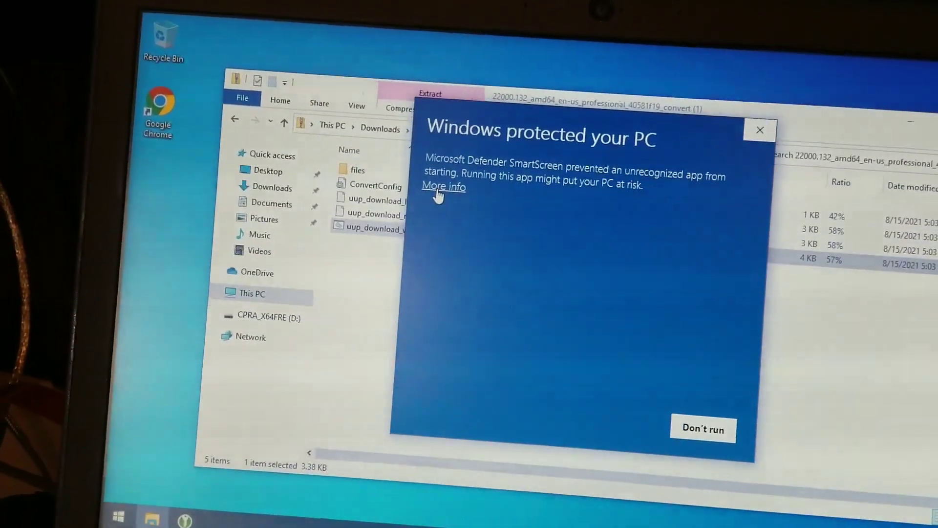
{"action": "left_click", "coordinate": [761, 130]}
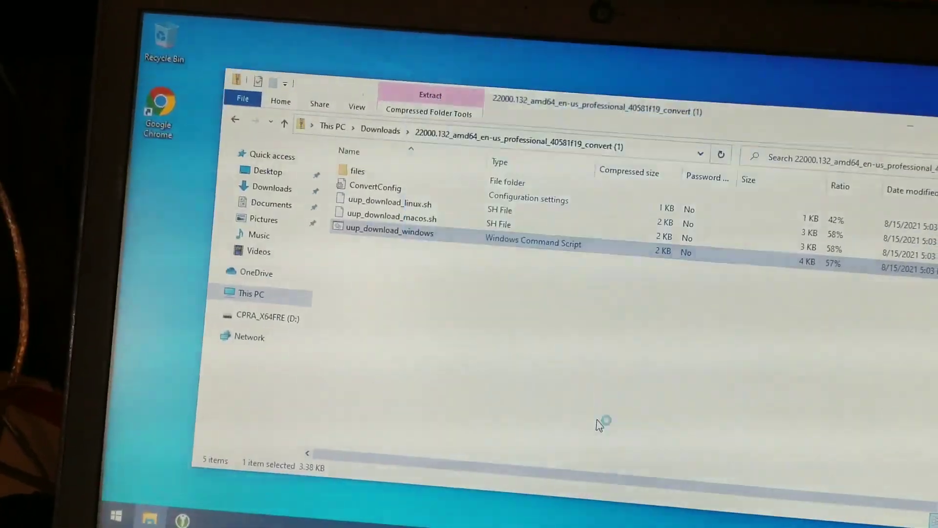
{"action": "double_click", "coordinate": [390, 232]}
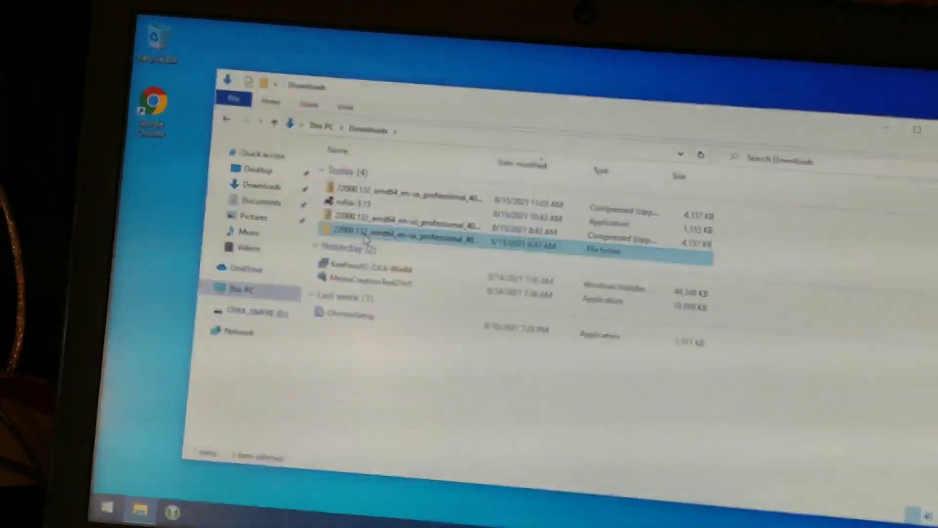
{"action": "double_click", "coordinate": [401, 239]}
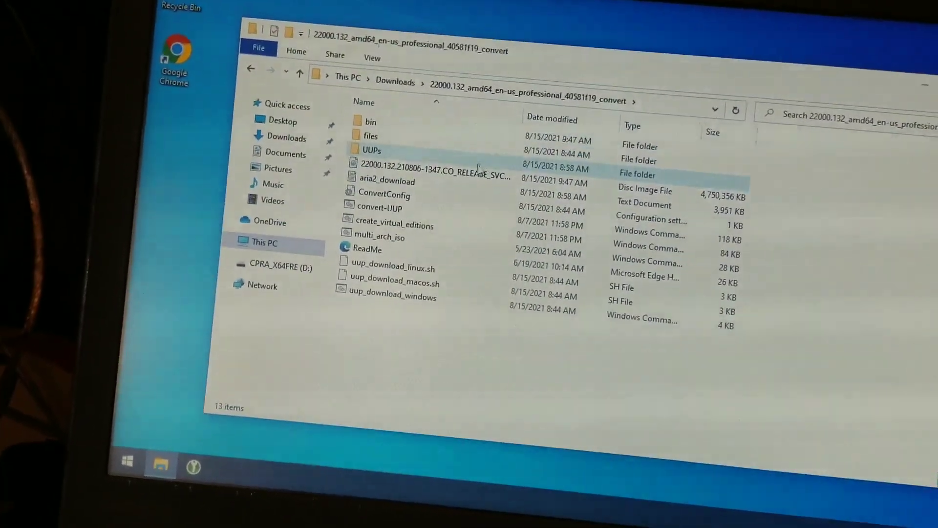
{"action": "mouse_move", "coordinate": [443, 197]}
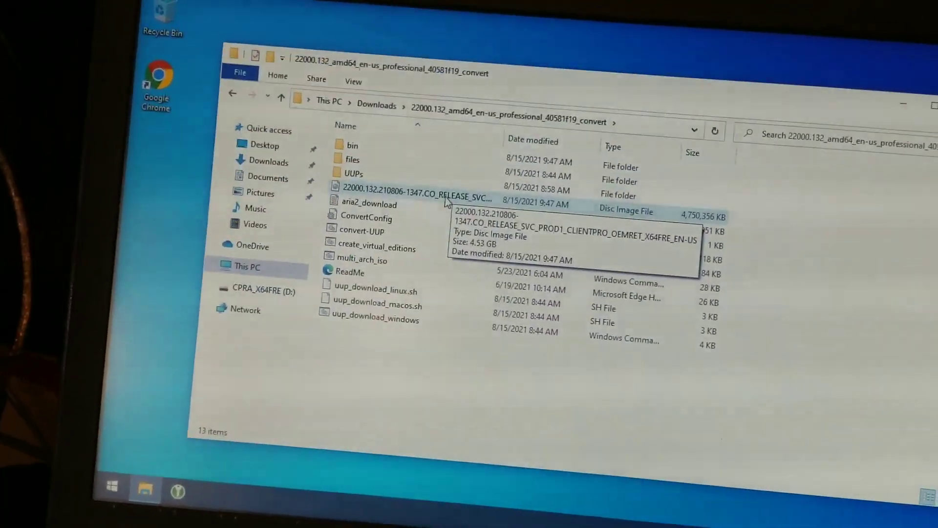
- Launch Rufus and choose the Windows 11 22000.132 ISO from the convert folder as the image
{"action": "type", "text": "rufu"}
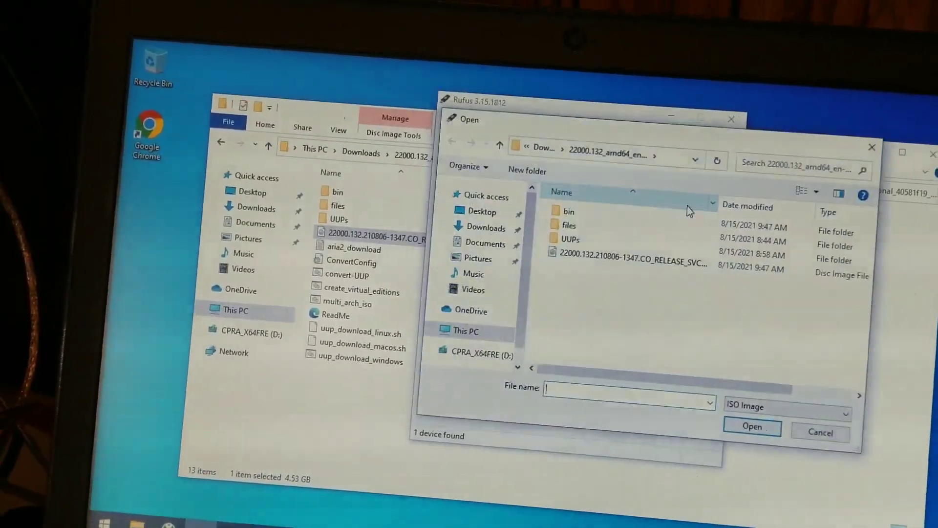
{"action": "left_click", "coordinate": [625, 263]}
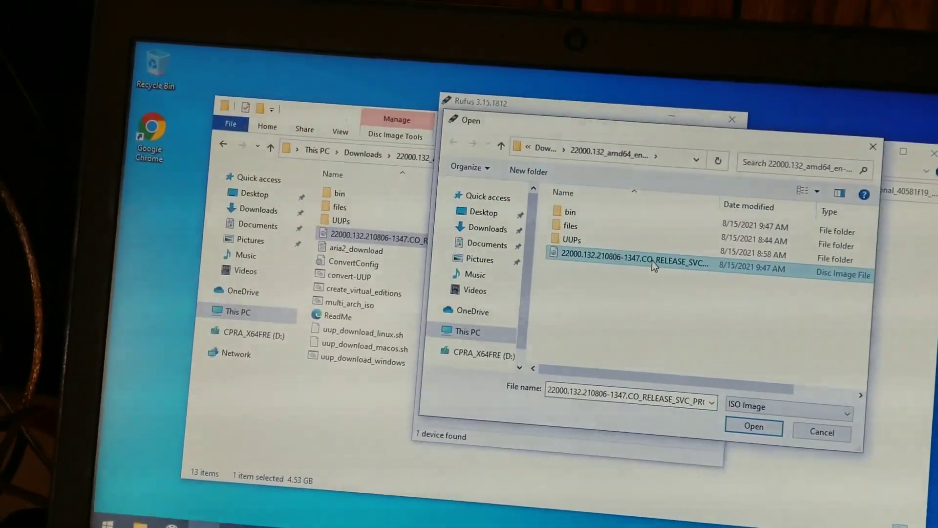
{"action": "left_click", "coordinate": [753, 426]}
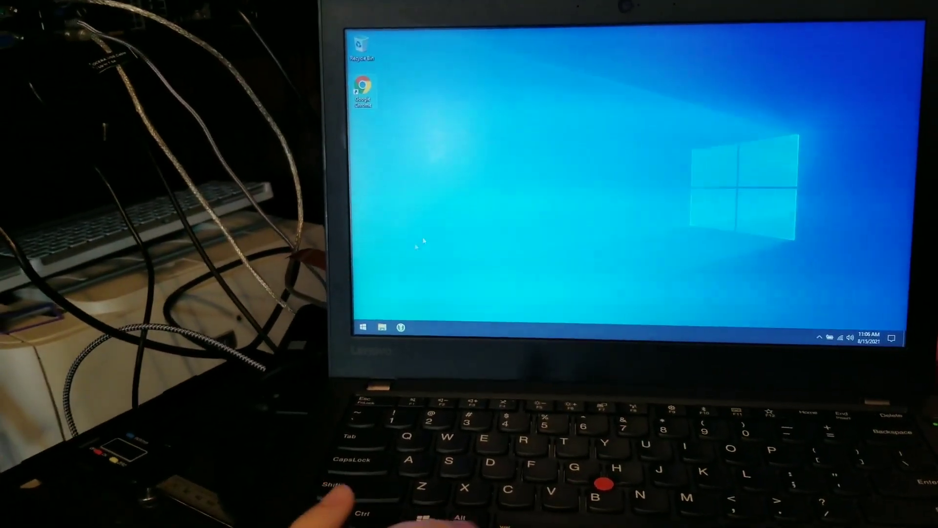
- Shut down the Windows 10 laptop from the Start menu's power options
{"action": "left_click", "coordinate": [359, 326]}
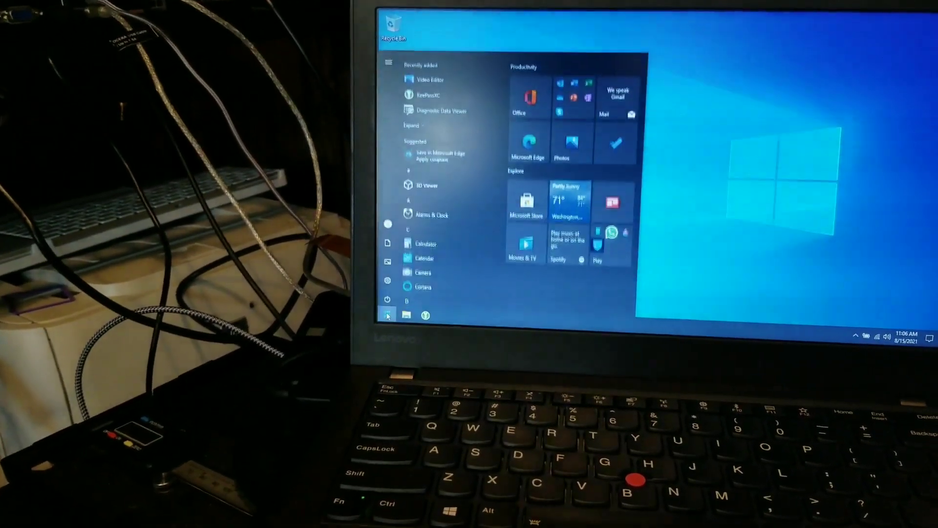
{"action": "left_click", "coordinate": [387, 299]}
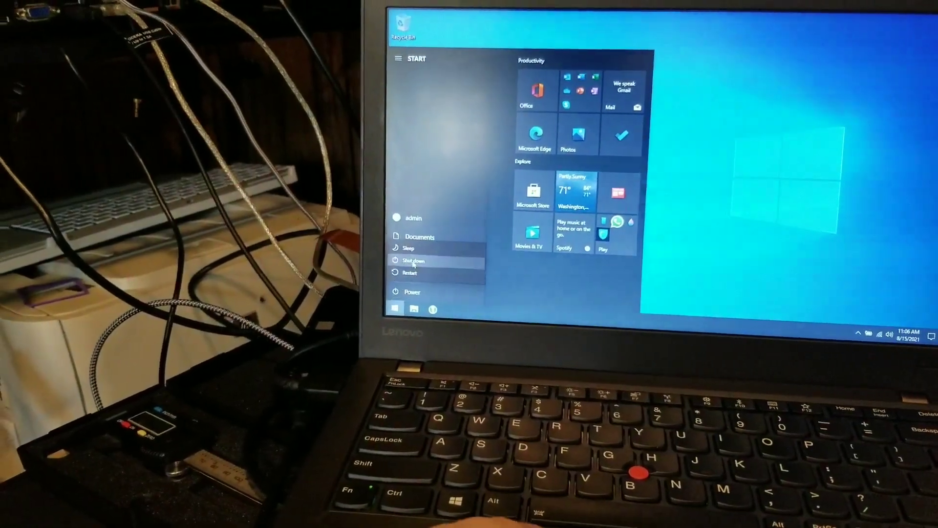
{"action": "left_click", "coordinate": [412, 260]}
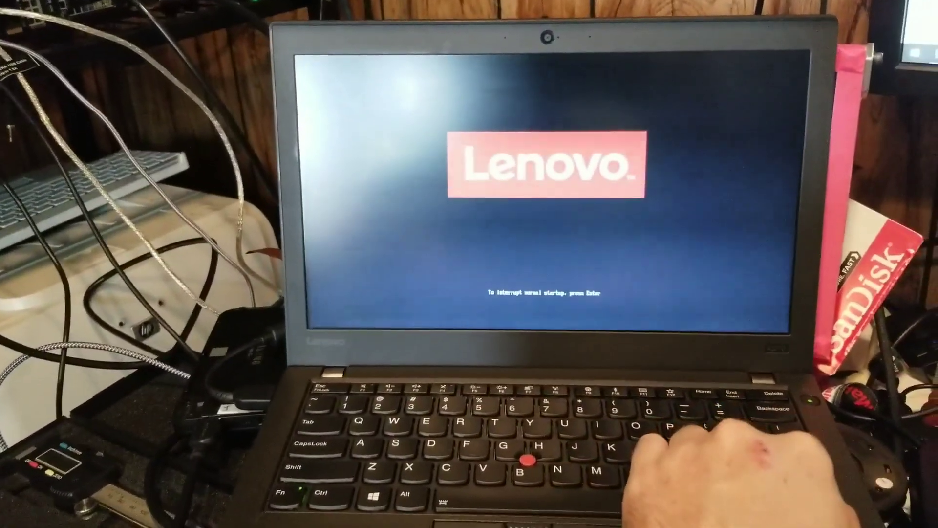
- Boot the laptop from the USB SanDisk drive via the Lenovo Boot Menu
{"action": "key", "text": "Enter"}
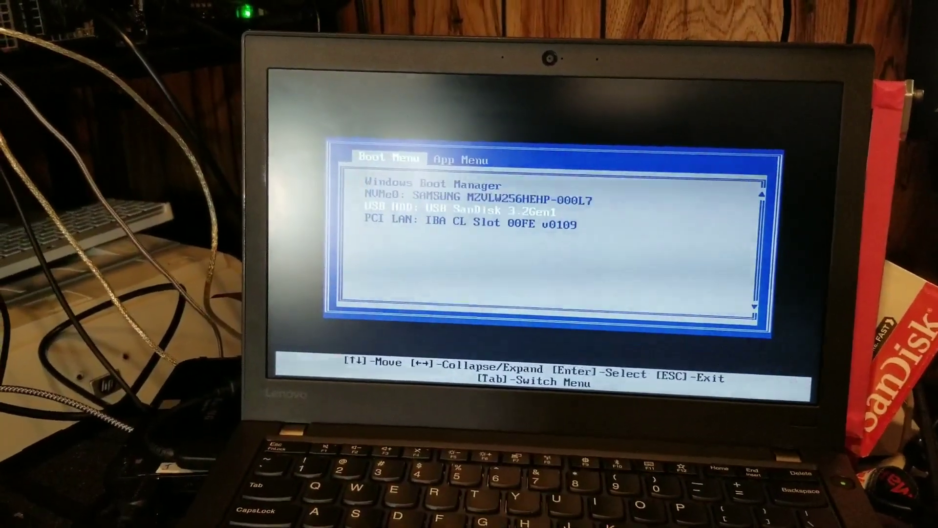
{"action": "key", "text": "Enter"}
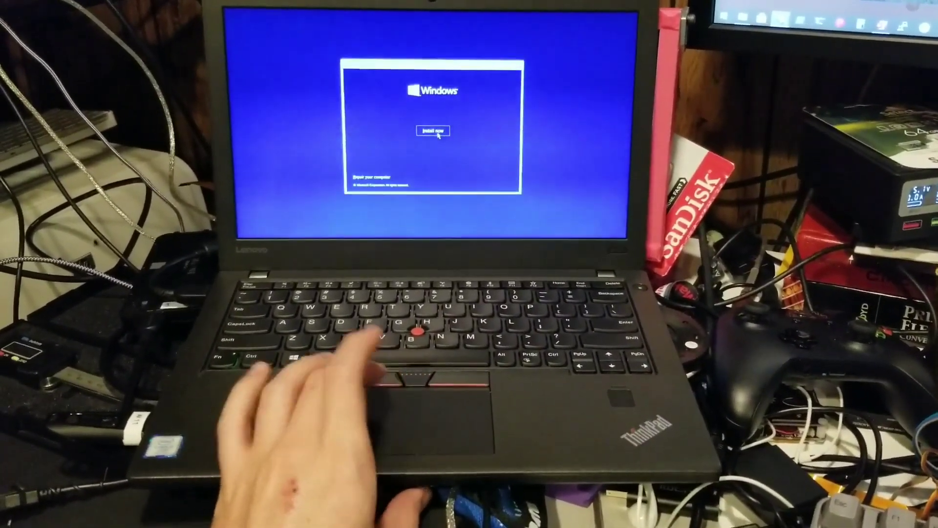
- Start the Windows installation with Install now
{"action": "left_click", "coordinate": [433, 130]}
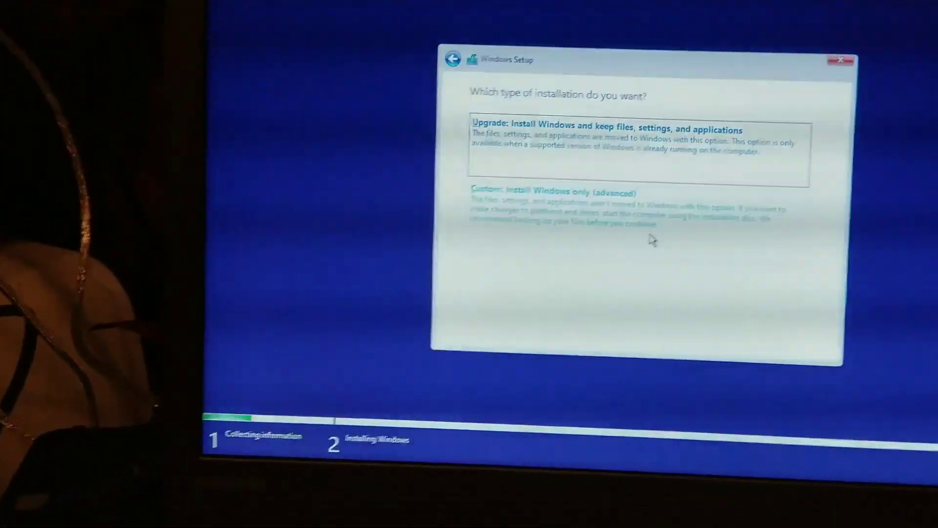
- Choose a custom install and delete the System Reserved and main partitions on Drive 0
{"action": "left_click", "coordinate": [553, 197]}
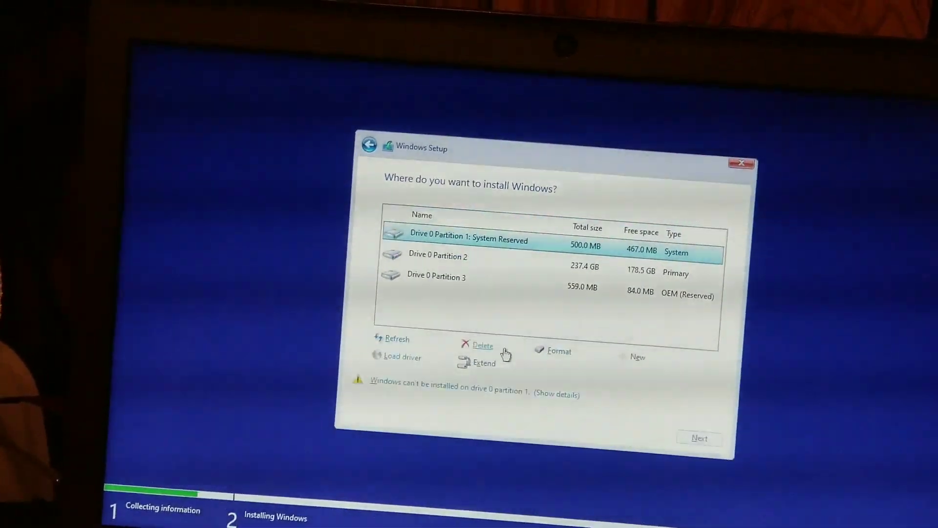
{"action": "left_click", "coordinate": [482, 345]}
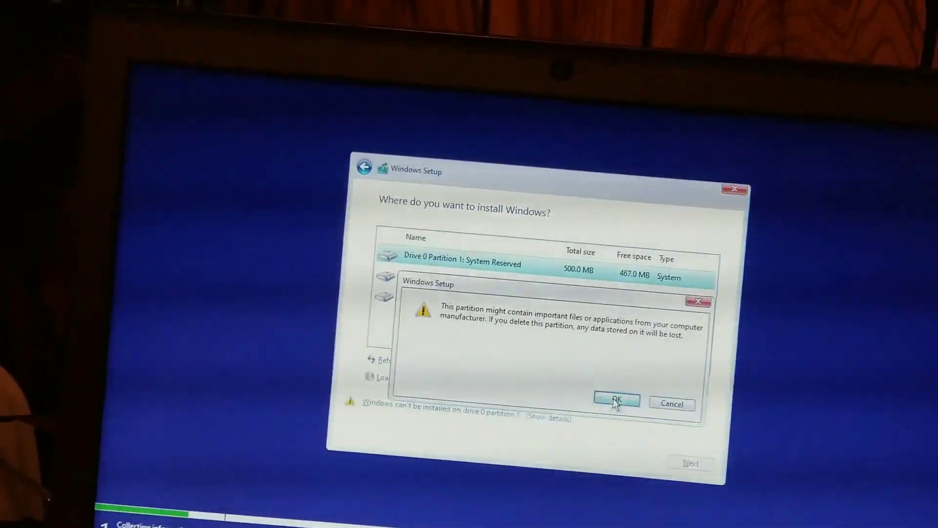
{"action": "left_click", "coordinate": [616, 400]}
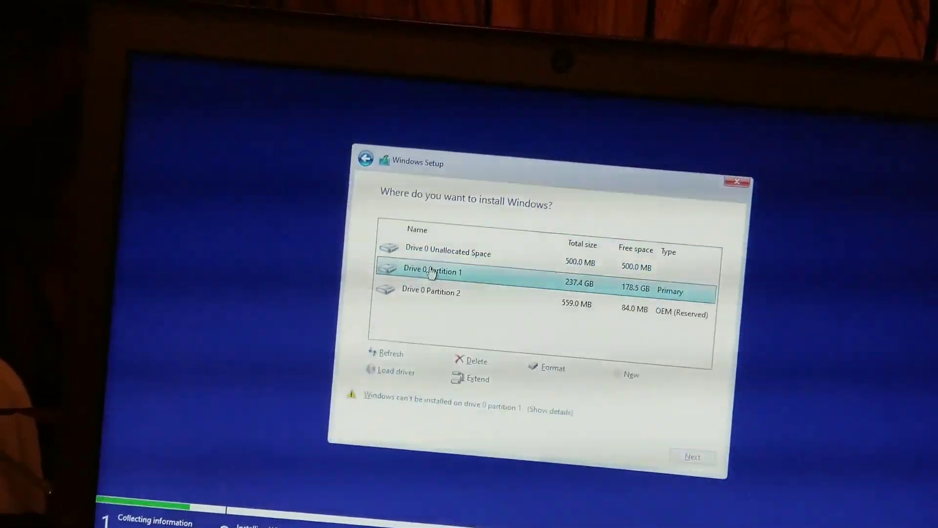
{"action": "left_click", "coordinate": [475, 360]}
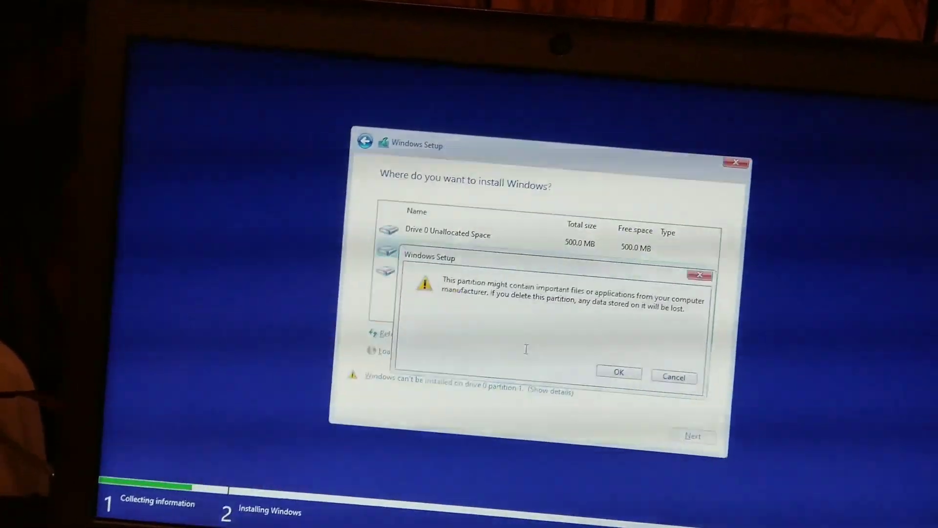
{"action": "left_click", "coordinate": [618, 372]}
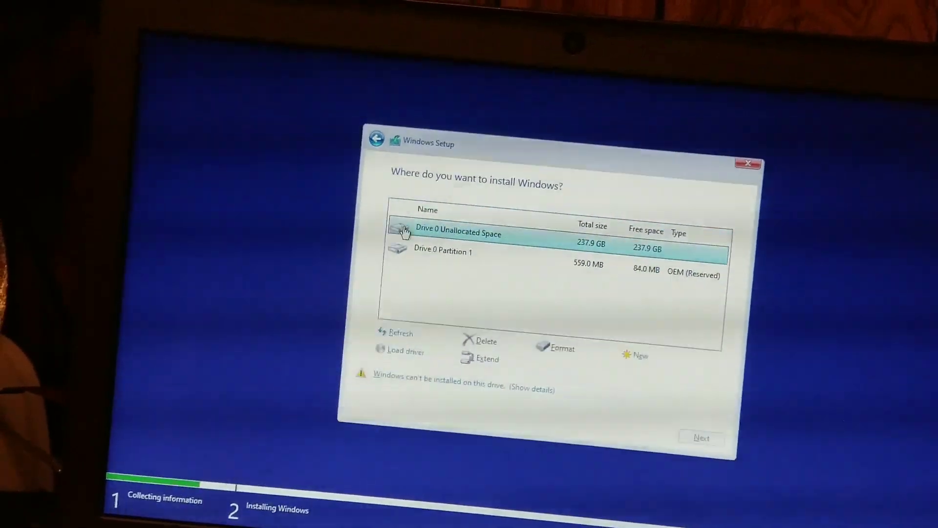
- Delete the OEM partition and install Windows onto Drive 0's 238.5 GB unallocated space
{"action": "left_click", "coordinate": [442, 251]}
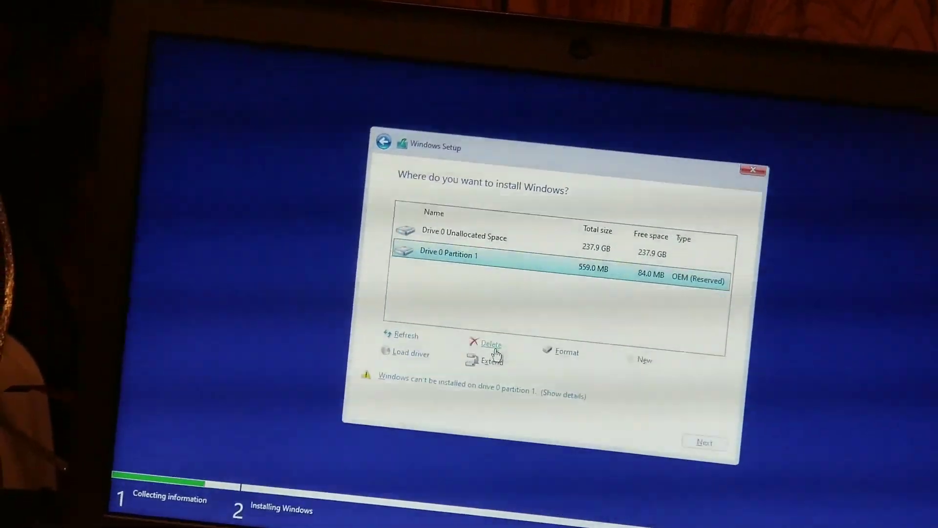
{"action": "left_click", "coordinate": [485, 344]}
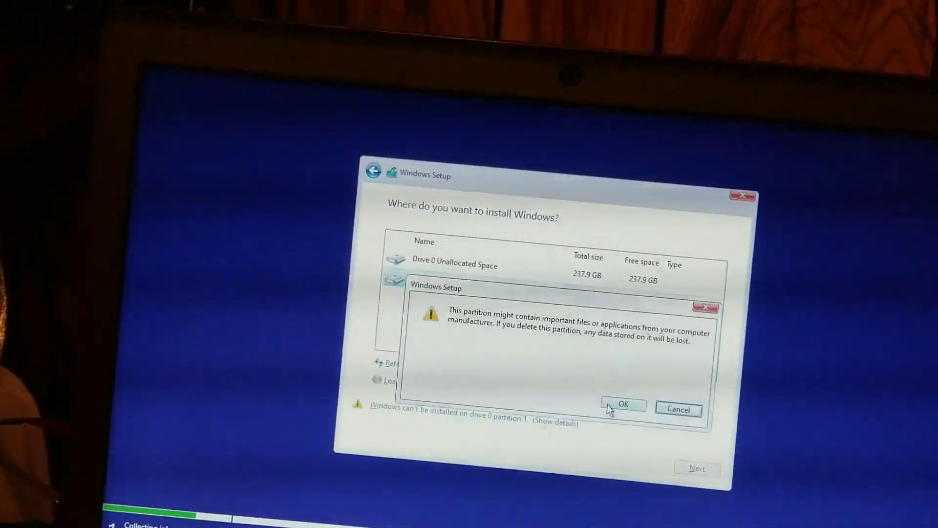
{"action": "left_click", "coordinate": [622, 404]}
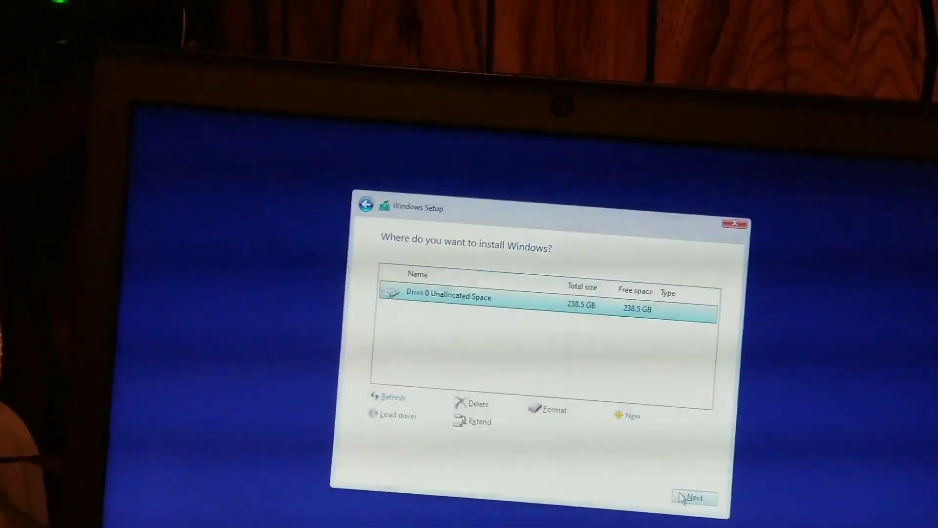
{"action": "left_click", "coordinate": [694, 497]}
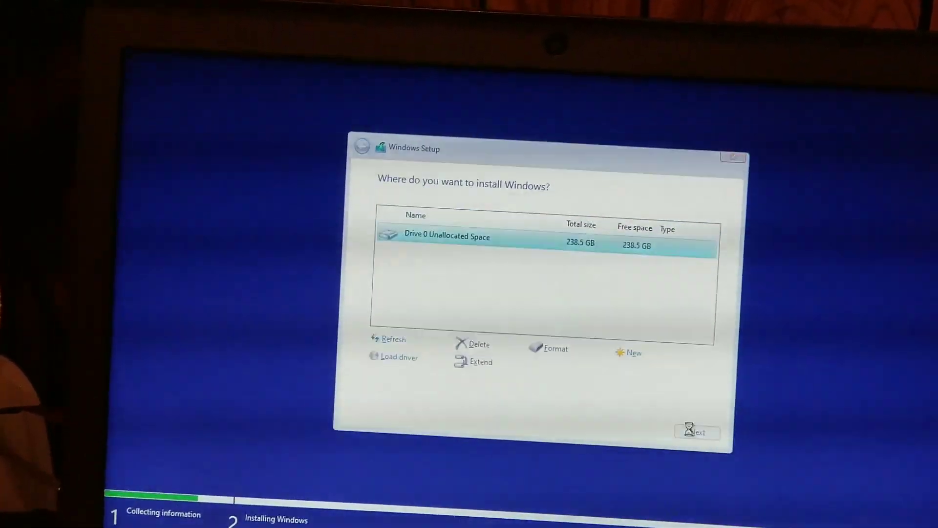
{"action": "left_click", "coordinate": [696, 432]}
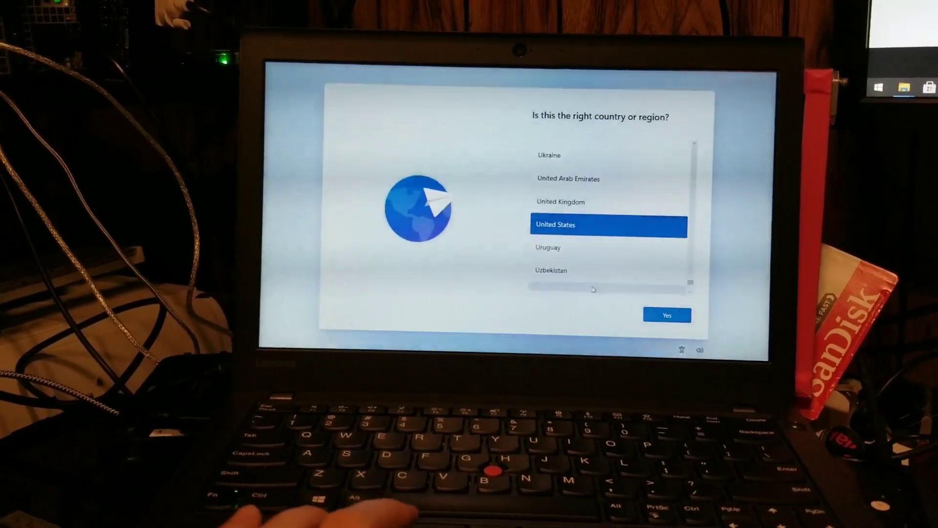
- Confirm United States region and US keyboard layout, skipping a second layout
{"action": "left_click", "coordinate": [666, 315]}
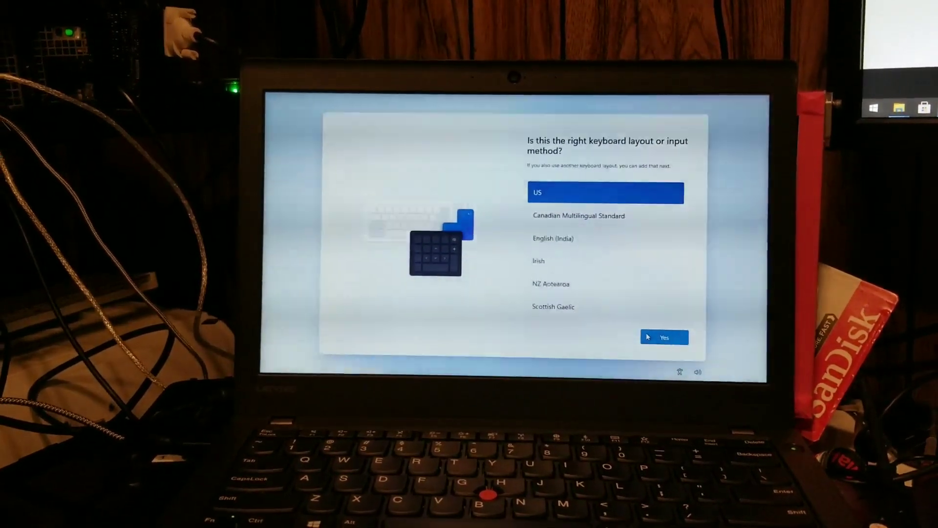
{"action": "left_click", "coordinate": [665, 338]}
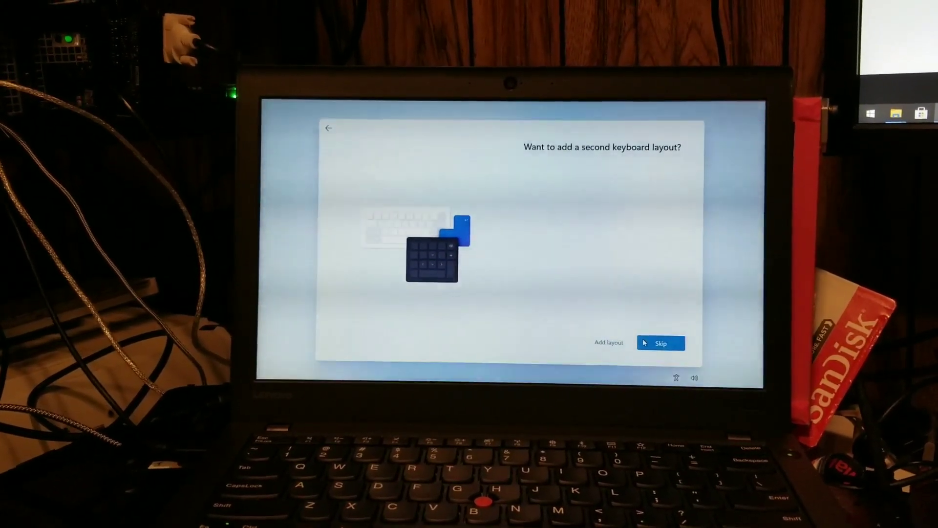
{"action": "left_click", "coordinate": [661, 344]}
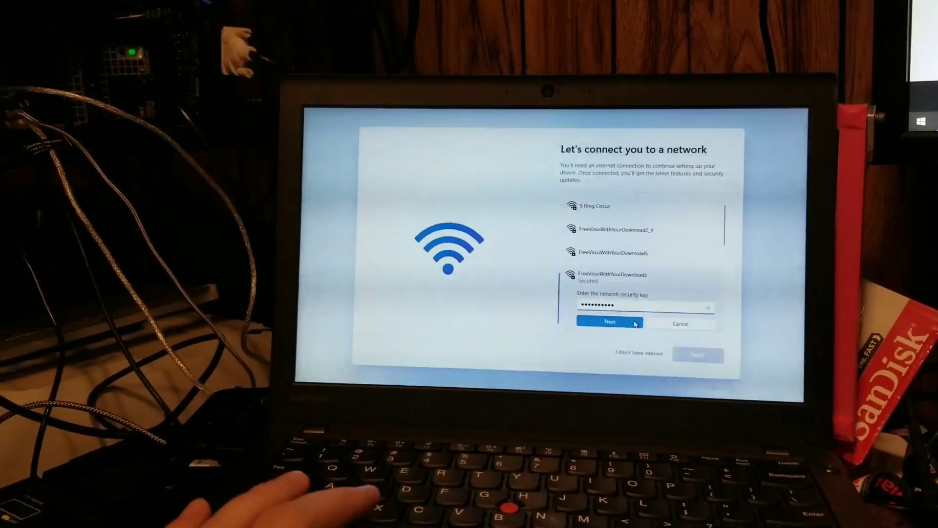
- Connect to the Wi-Fi network with the entered security key and continue once connected
{"action": "left_click", "coordinate": [609, 321]}
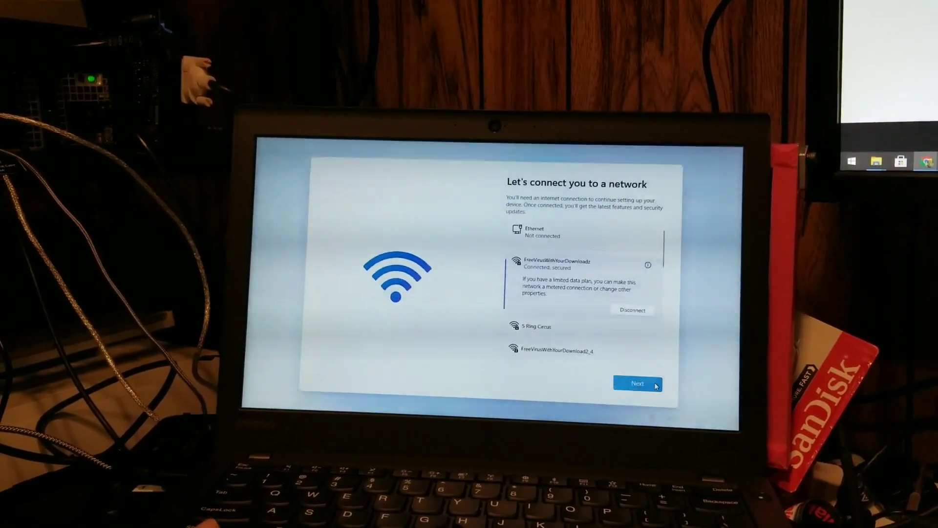
{"action": "left_click", "coordinate": [636, 384]}
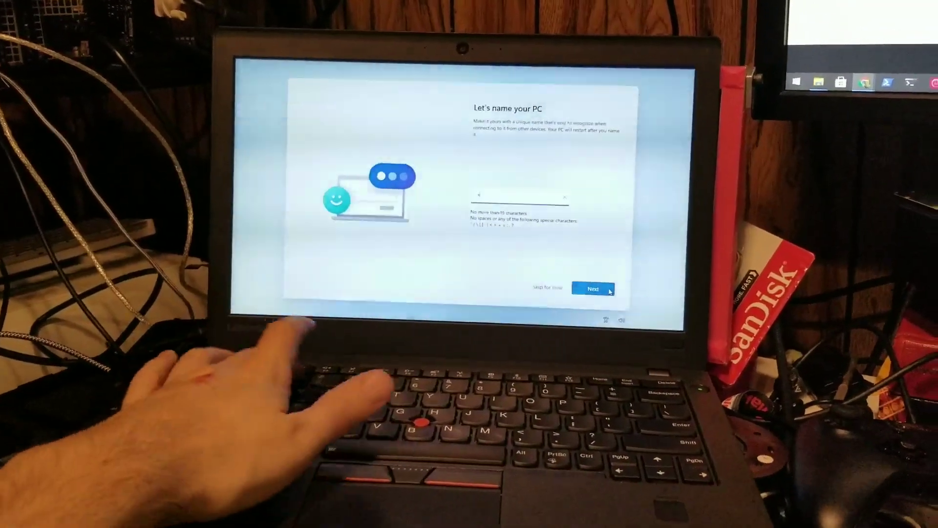
- Name the PC x270 and continue to the next setup page
{"action": "type", "text": "x270"}
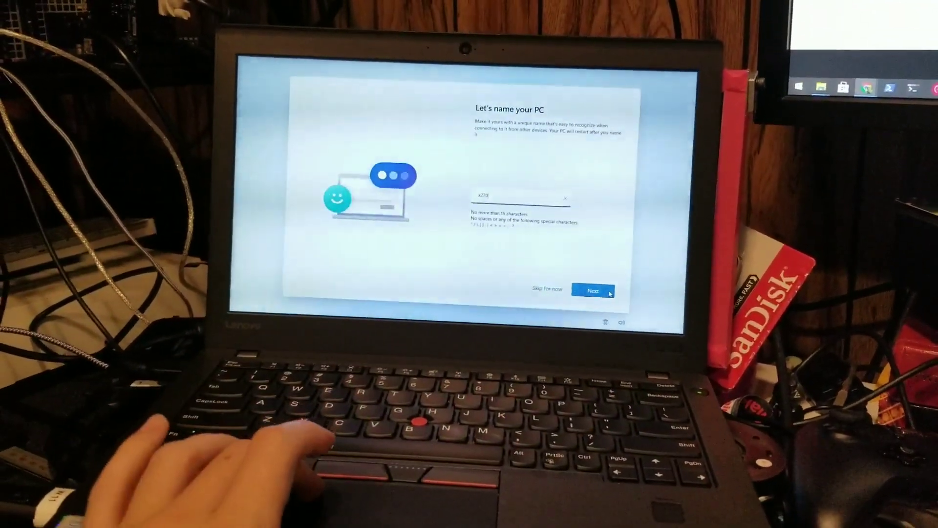
{"action": "left_click", "coordinate": [593, 290]}
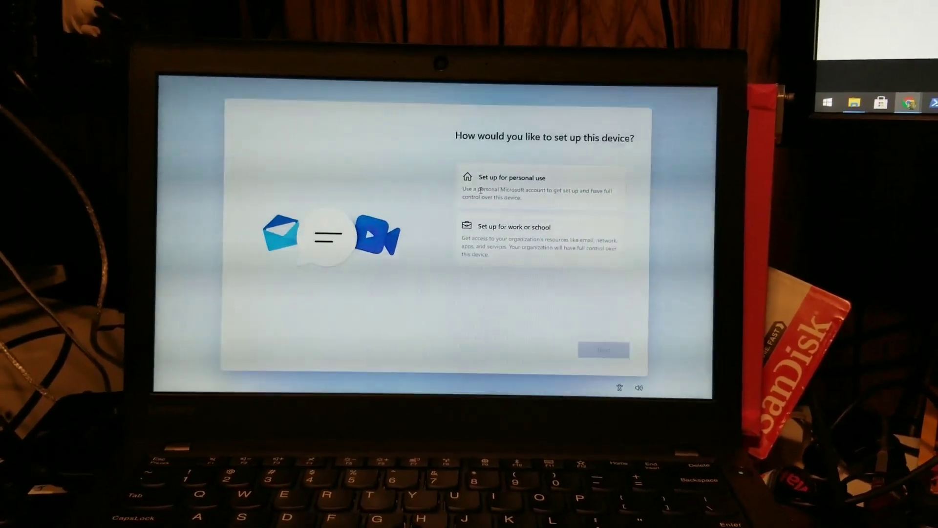
- Choose personal use and switch to creating an offline local account
{"action": "left_click", "coordinate": [545, 190]}
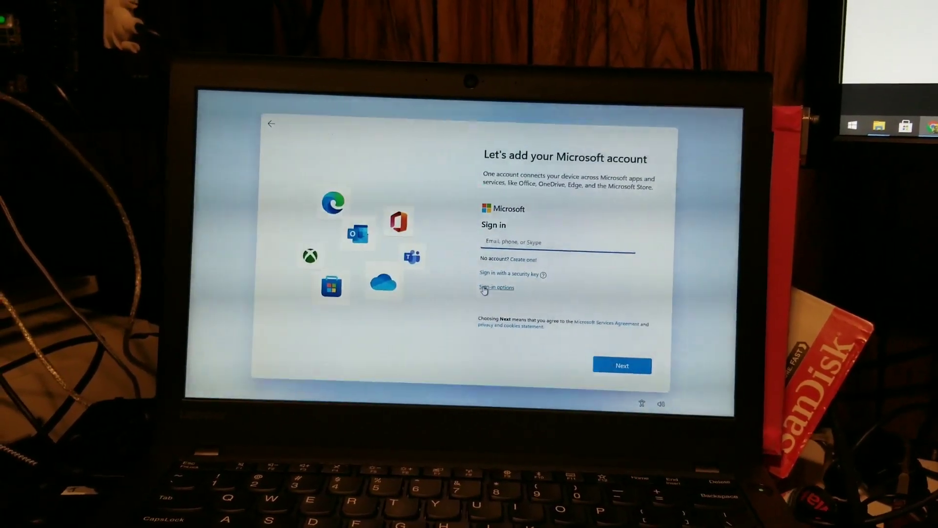
{"action": "left_click", "coordinate": [495, 287]}
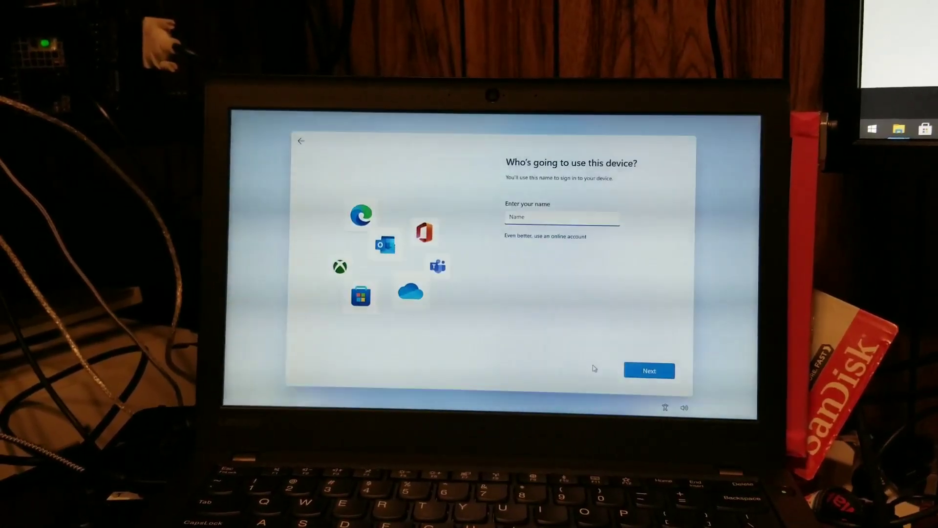
- Create the local account 'bob' with the password 'password'
{"action": "type", "text": "bo"}
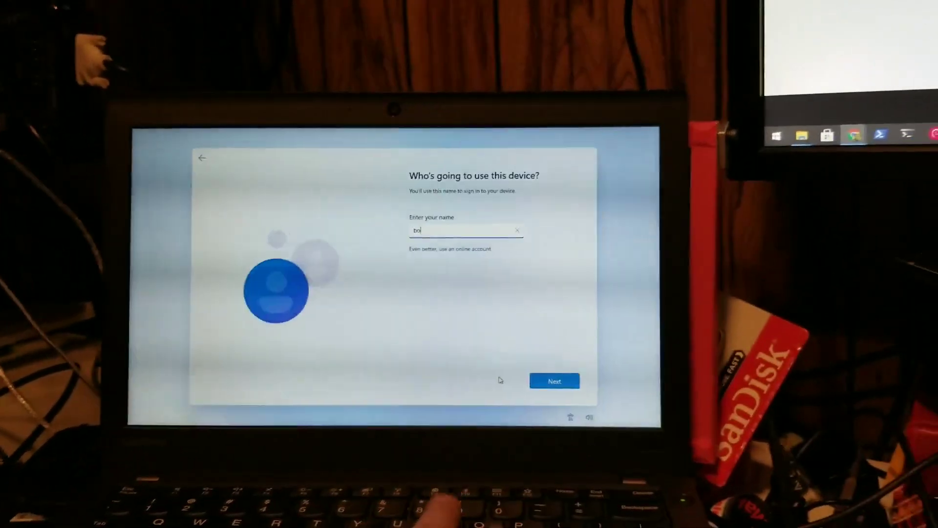
{"action": "type", "text": "b"}
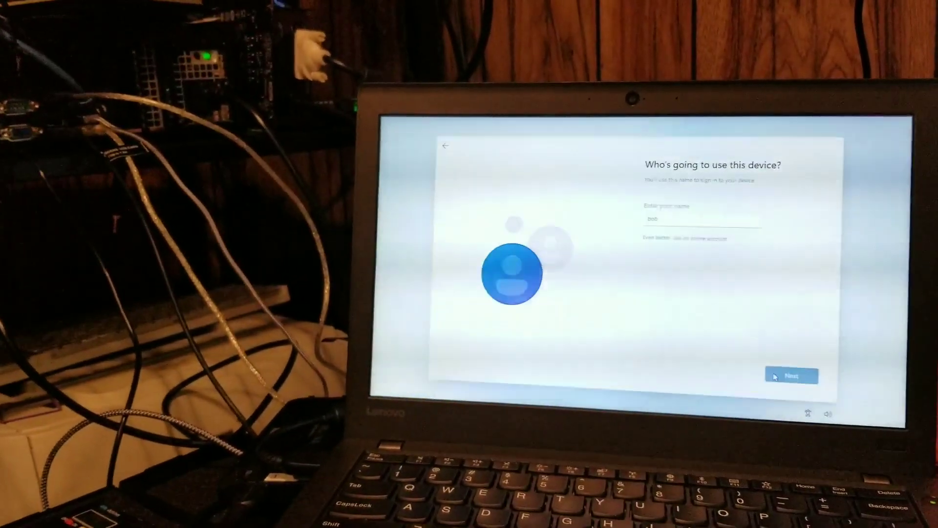
{"action": "left_click", "coordinate": [790, 375]}
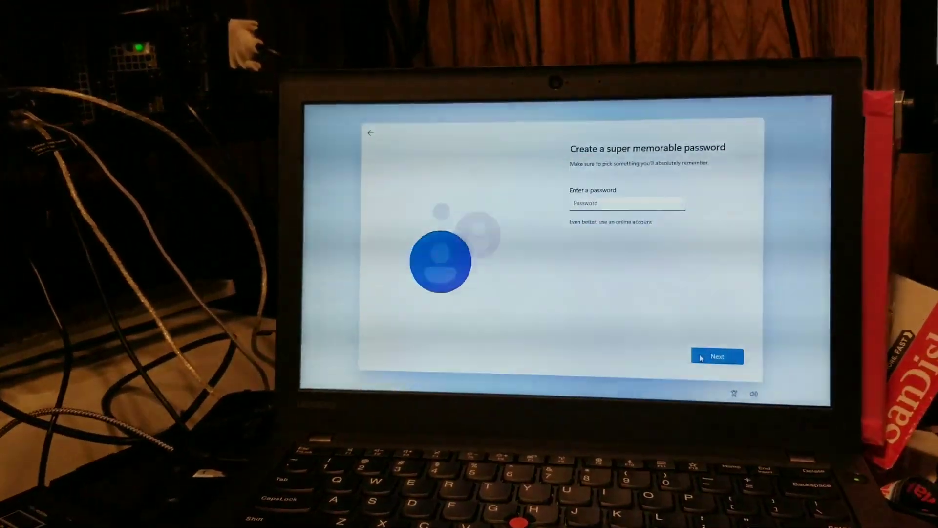
{"action": "type", "text": "password"}
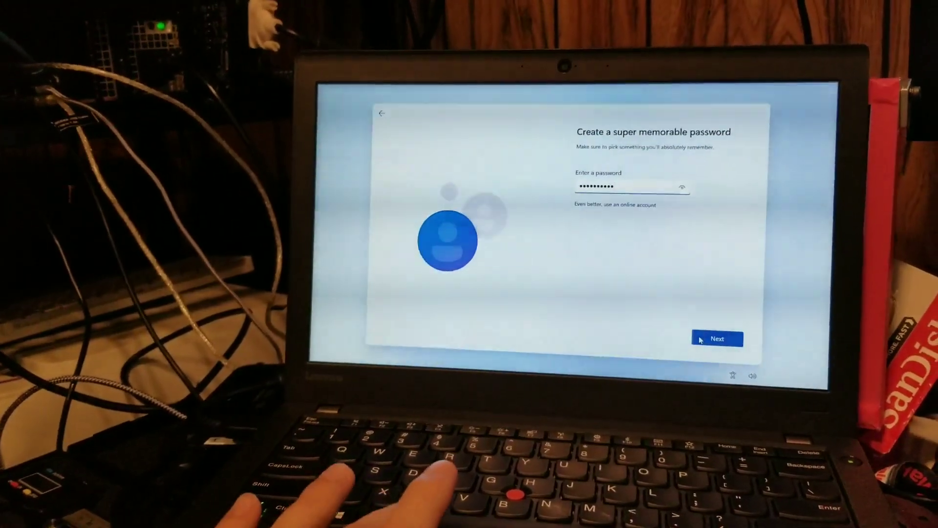
{"action": "left_click", "coordinate": [716, 338]}
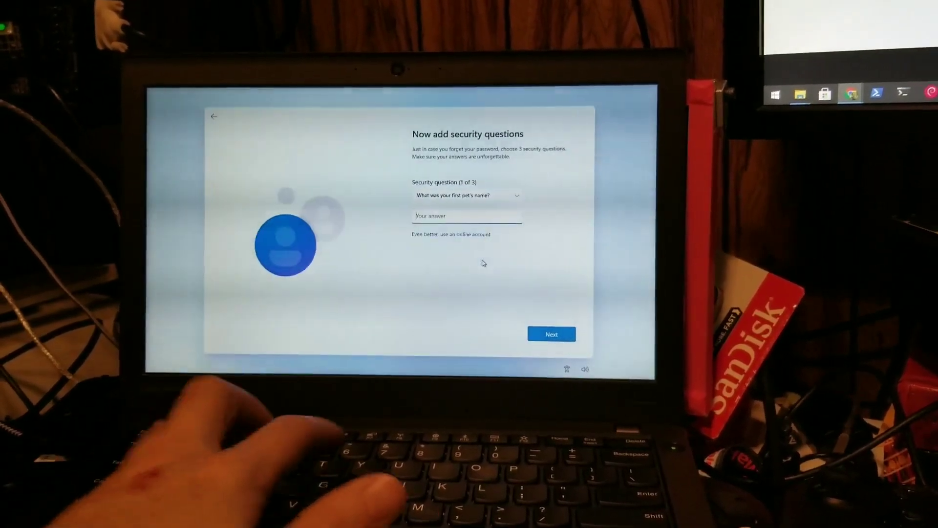
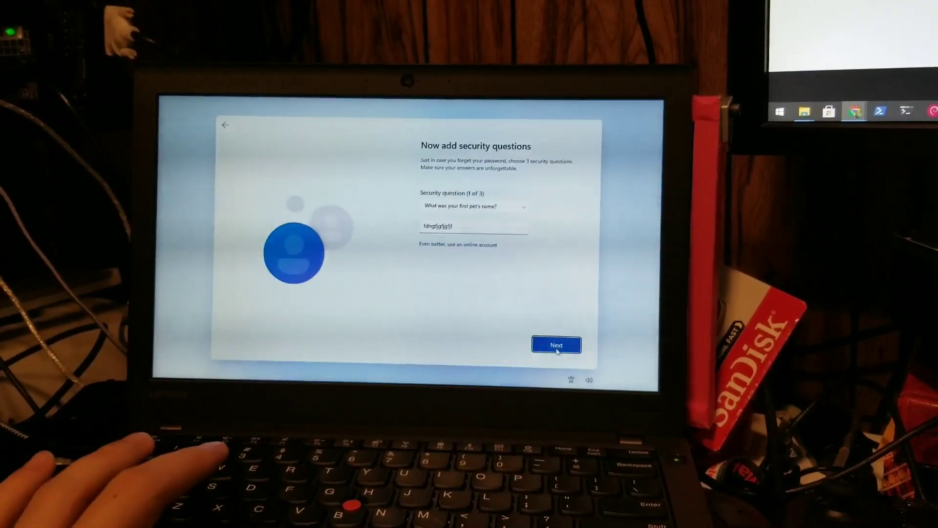
- Answer all three security questions and continue to the privacy settings page
{"action": "left_click", "coordinate": [556, 345]}
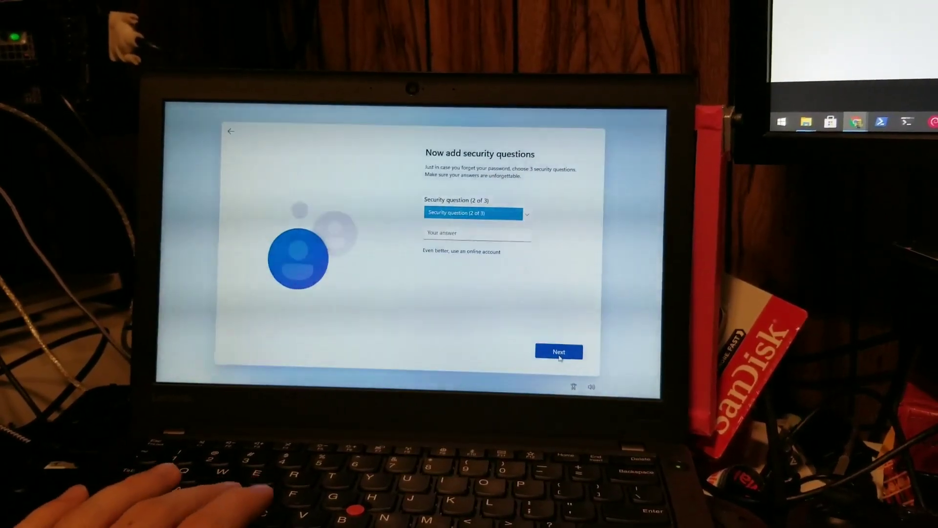
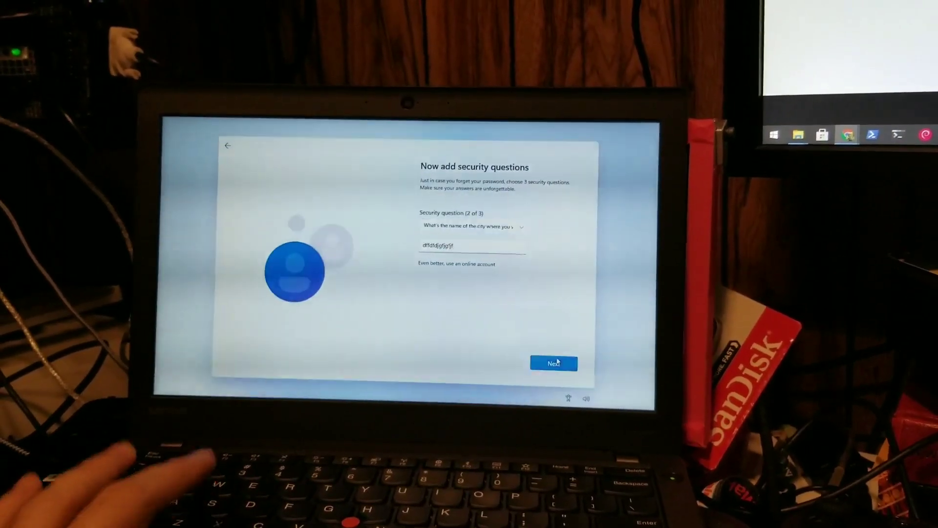
{"action": "left_click", "coordinate": [553, 363]}
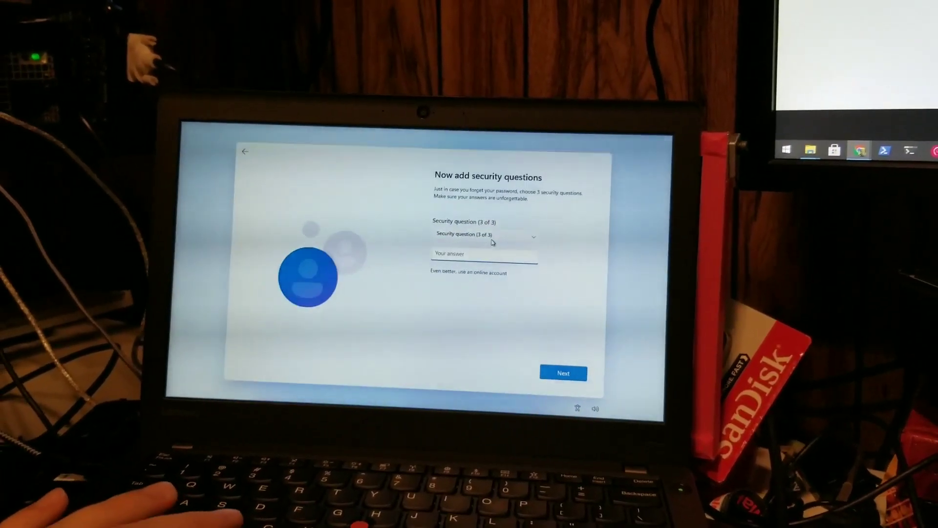
{"action": "left_click", "coordinate": [483, 236]}
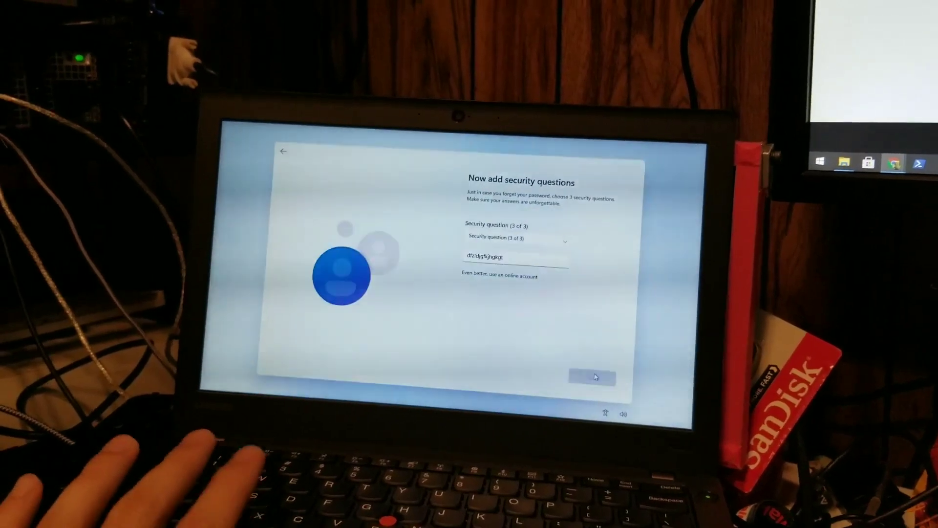
{"action": "left_click", "coordinate": [593, 375]}
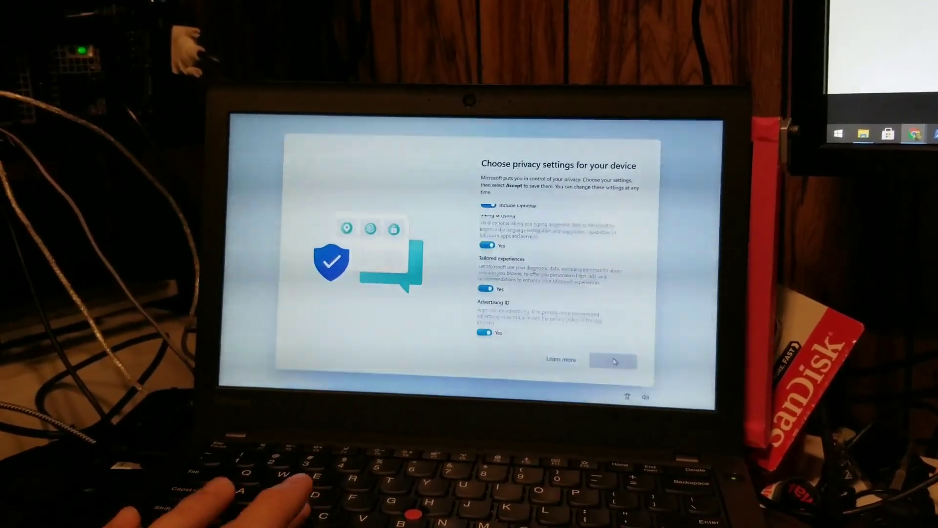
- Accept the default privacy settings so Windows Setup finishes
{"action": "left_click", "coordinate": [614, 361]}
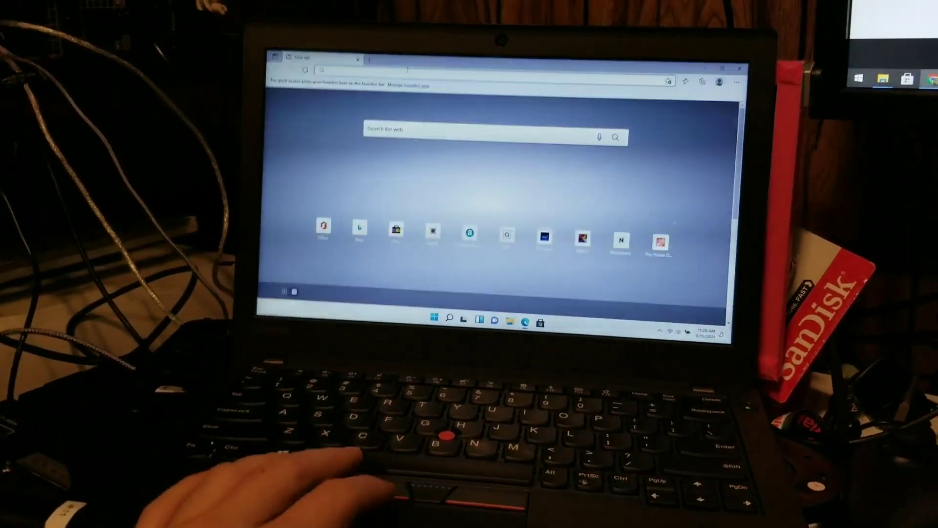
- Finish Edge's first-run setup with the Informational layout and search 'download chrome'
{"action": "type", "text": "download chrome"}
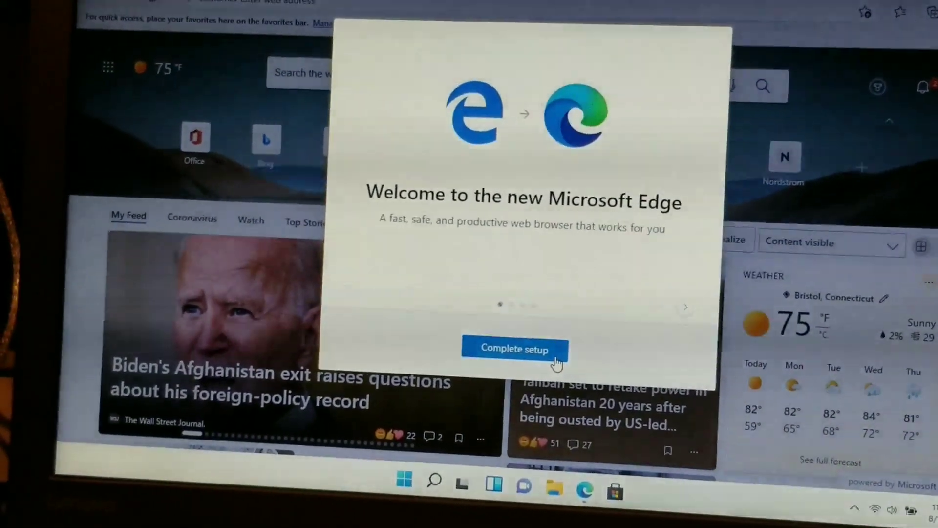
{"action": "left_click", "coordinate": [515, 349]}
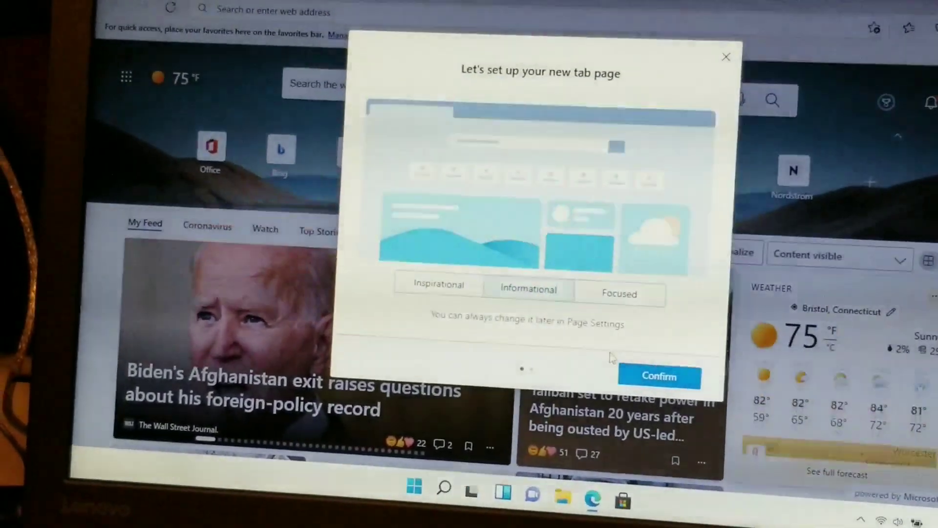
{"action": "left_click", "coordinate": [658, 376]}
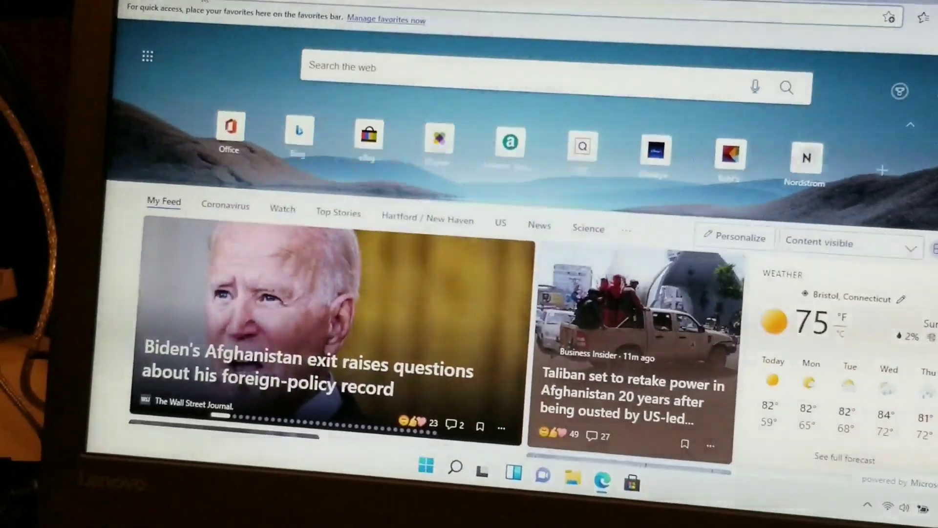
{"action": "type", "text": "download chrome"}
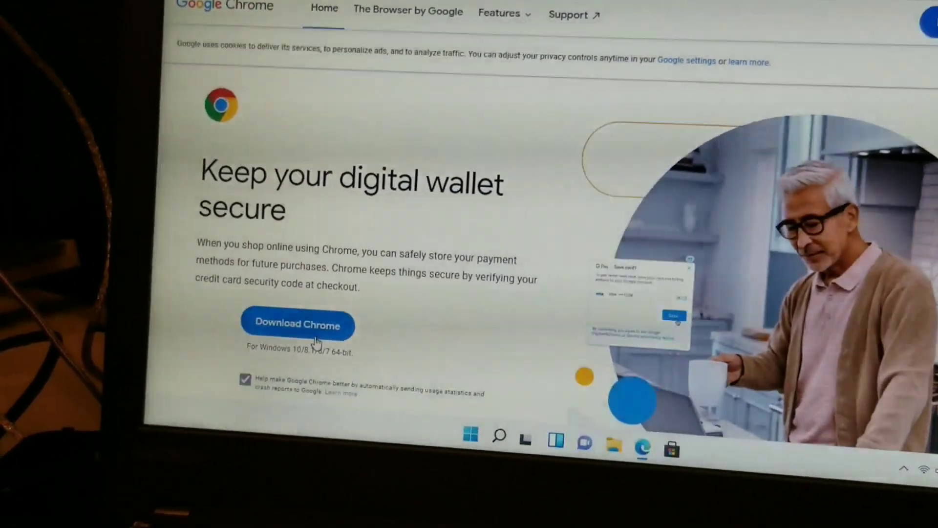
- Start the Chrome download with usage-statistics reporting to Google unchecked
{"action": "left_click", "coordinate": [244, 379]}
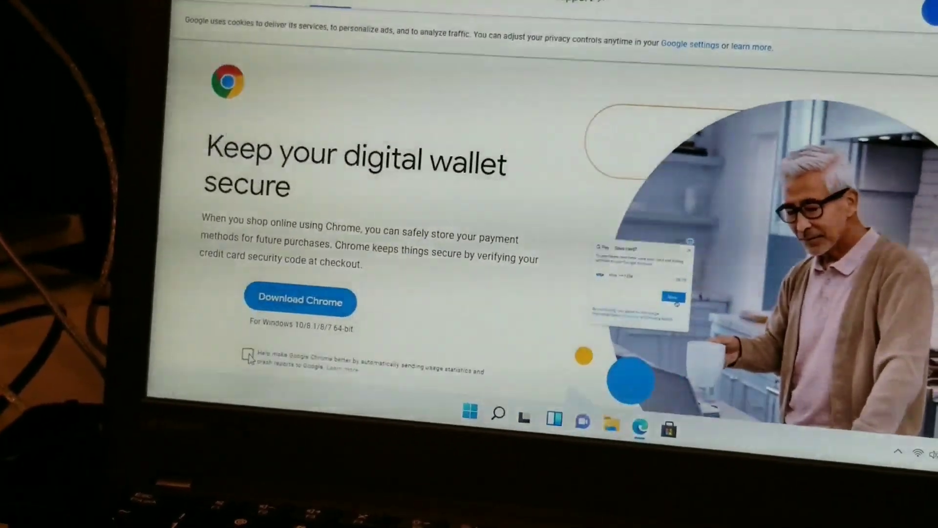
{"action": "left_click", "coordinate": [299, 299]}
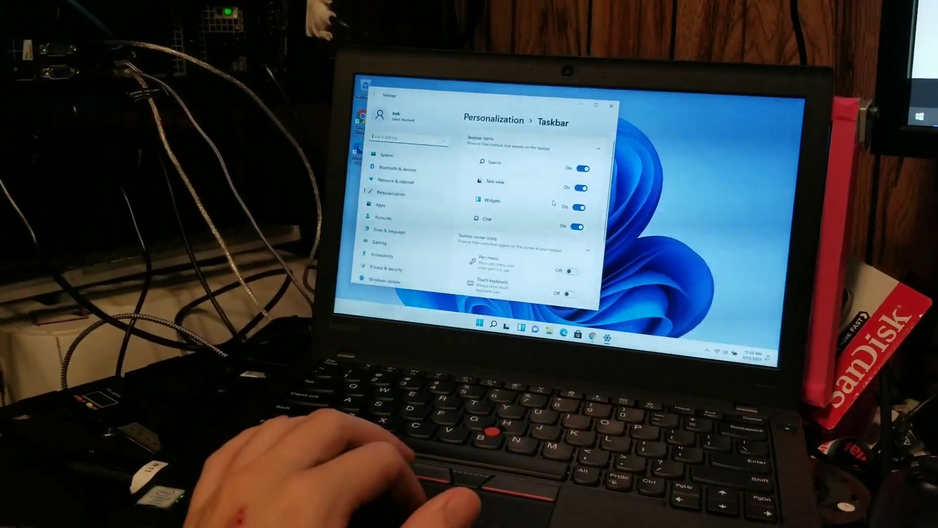
- Switch off Widgets, Chat, Task view and Search taskbar items in Personalization > Taskbar
{"action": "left_click", "coordinate": [576, 202]}
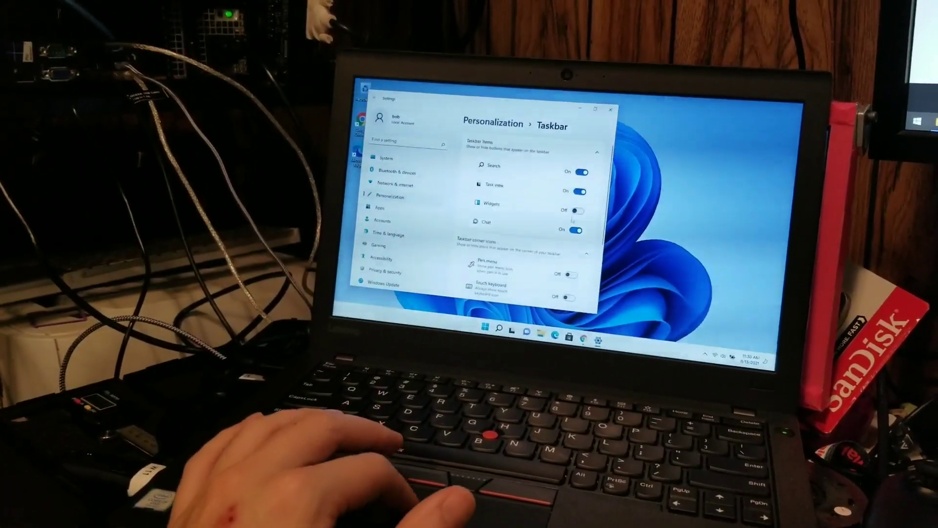
{"action": "left_click", "coordinate": [576, 231]}
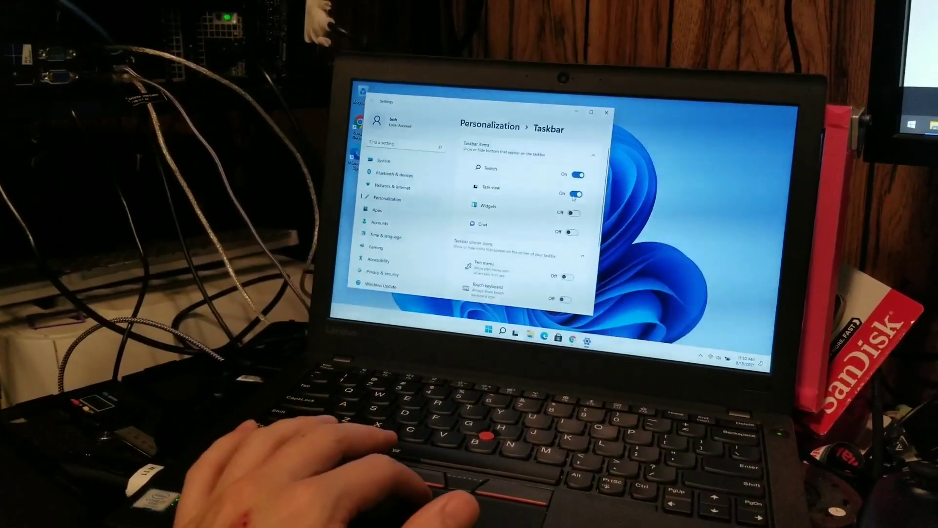
{"action": "left_click", "coordinate": [578, 193]}
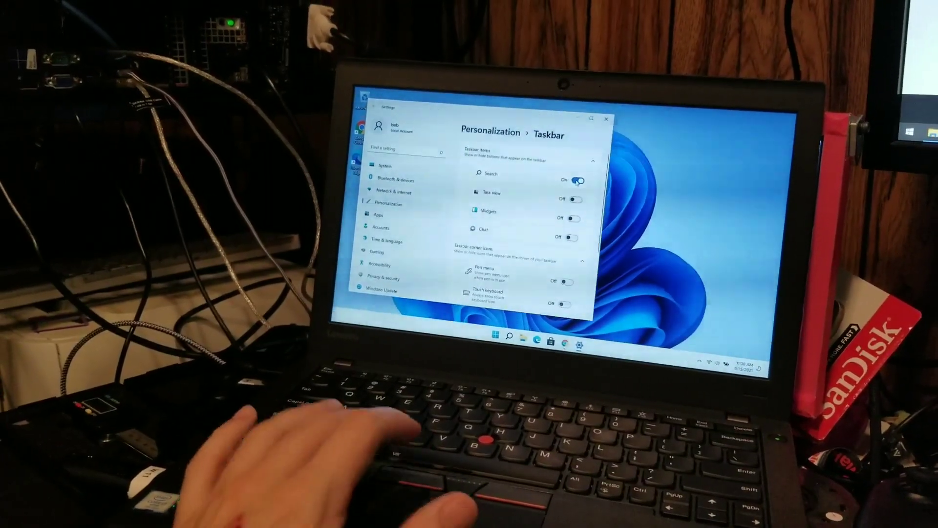
{"action": "left_click", "coordinate": [575, 180]}
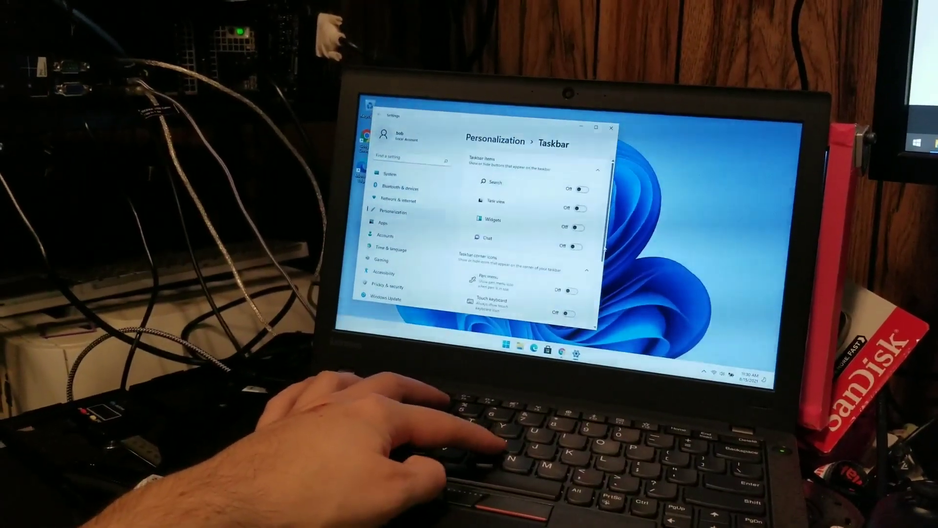
{"action": "scroll", "scroll_direction": "down", "scroll_amount": 3}
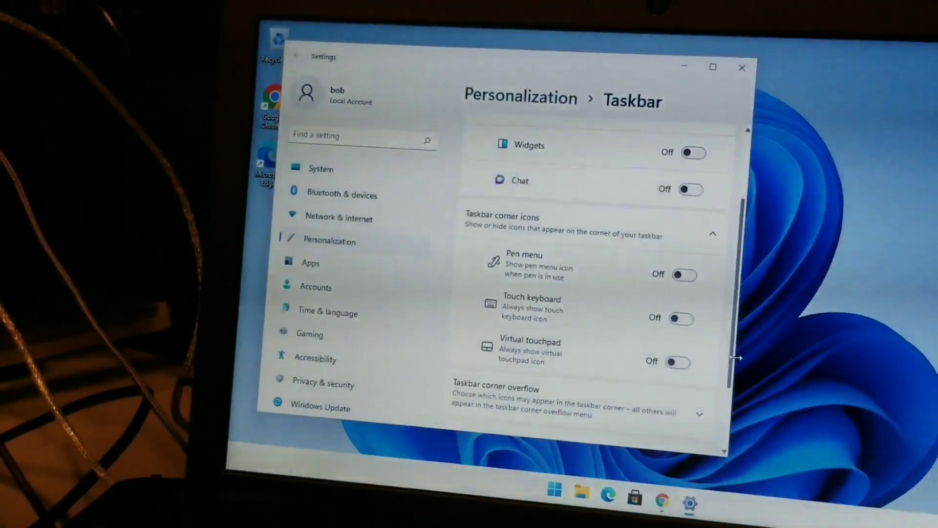
{"action": "scroll", "scroll_direction": "down", "scroll_amount": 3}
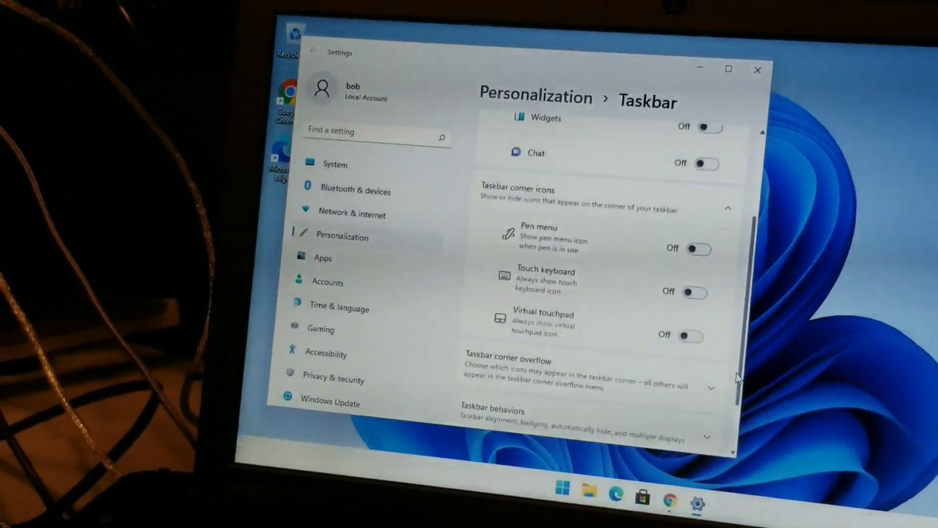
{"action": "scroll", "scroll_direction": "down", "scroll_amount": 3}
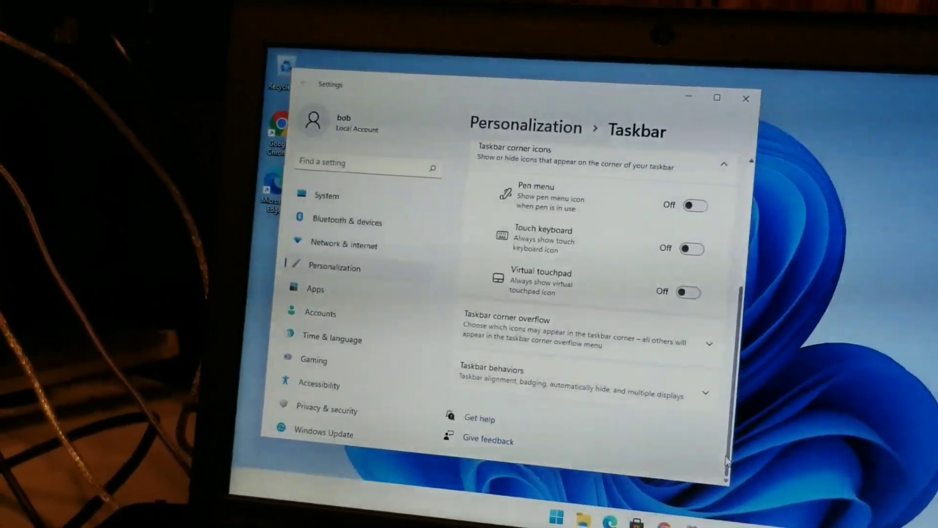
- Set taskbar alignment to Left under Taskbar behaviors and close Settings
{"action": "left_click", "coordinate": [705, 392]}
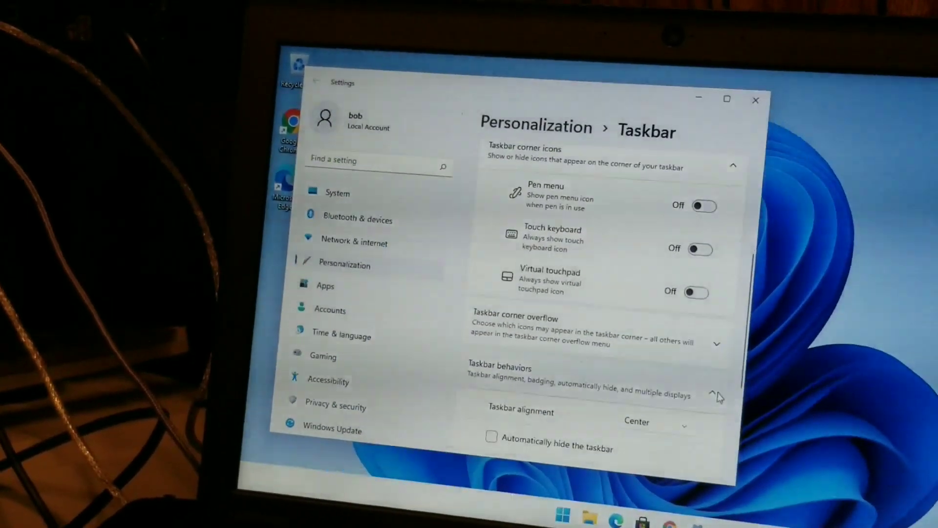
{"action": "scroll", "scroll_direction": "down", "scroll_amount": 3}
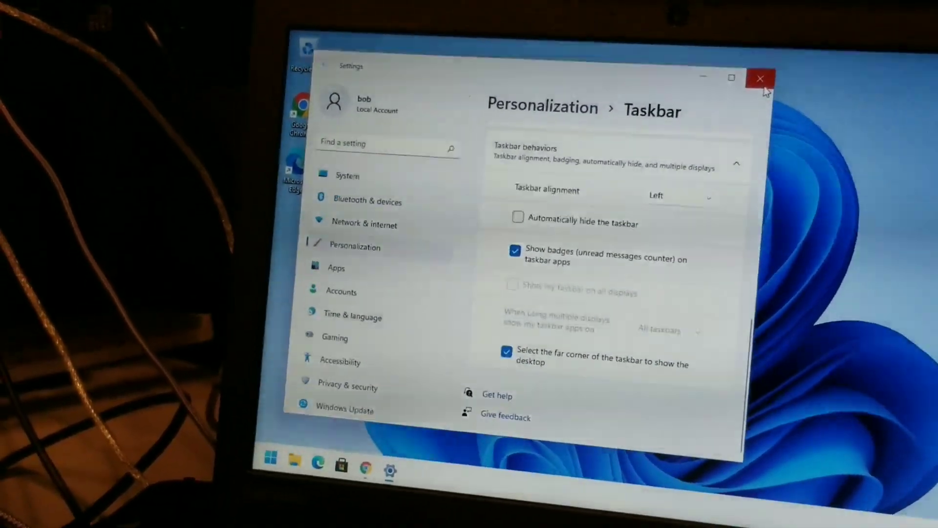
{"action": "left_click", "coordinate": [760, 78]}
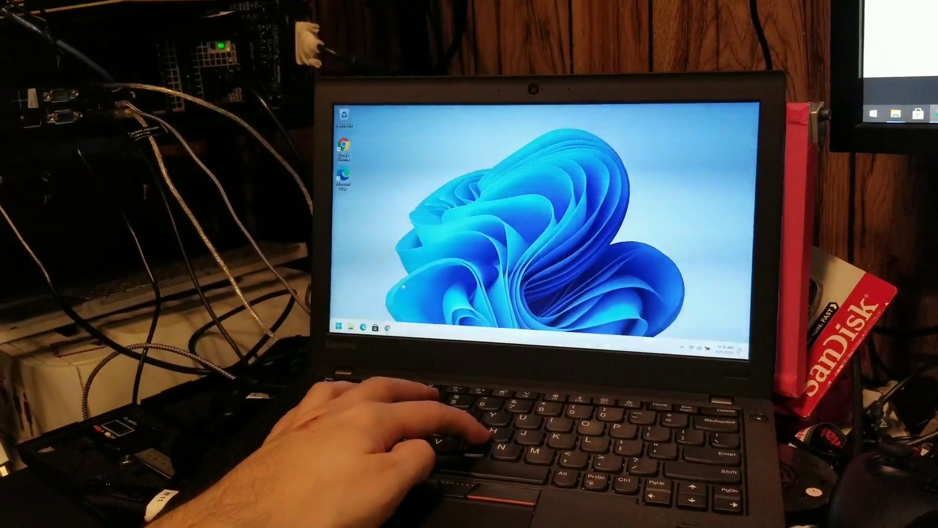
- Open Local Disk (C:) properties from This PC and view its Sharing tab
{"action": "left_click", "coordinate": [363, 326]}
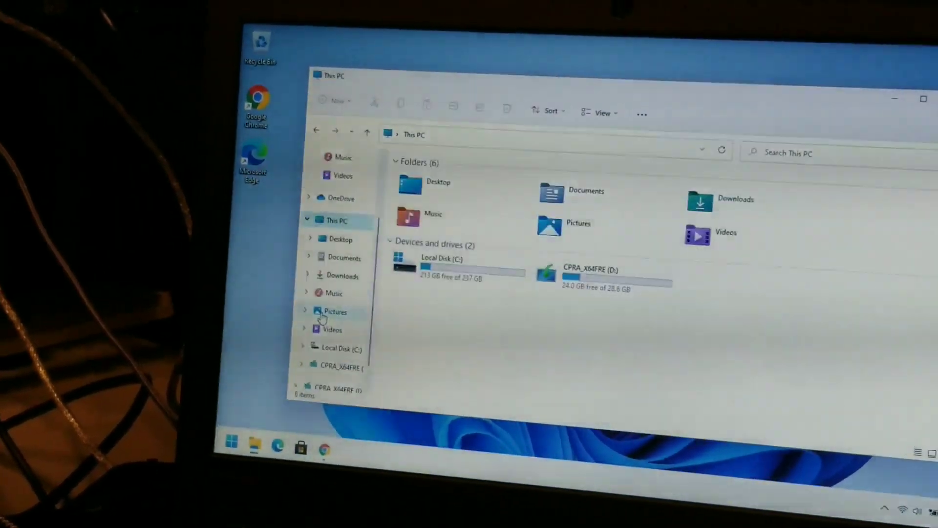
{"action": "left_click", "coordinate": [467, 276]}
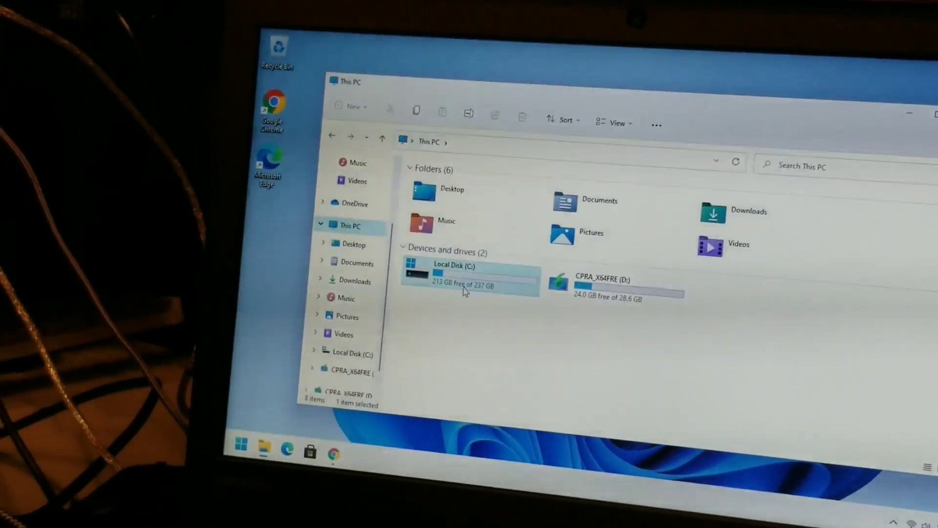
{"action": "right_click", "coordinate": [463, 275]}
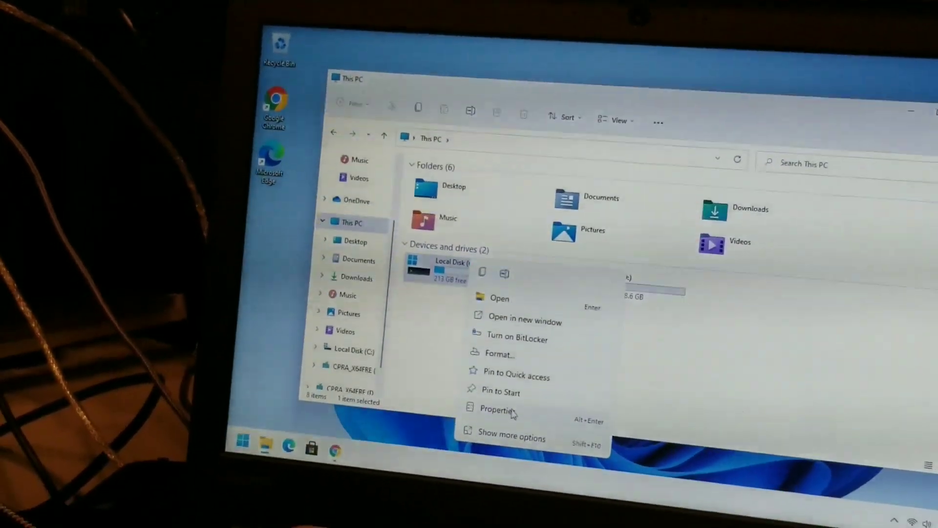
{"action": "left_click", "coordinate": [495, 410]}
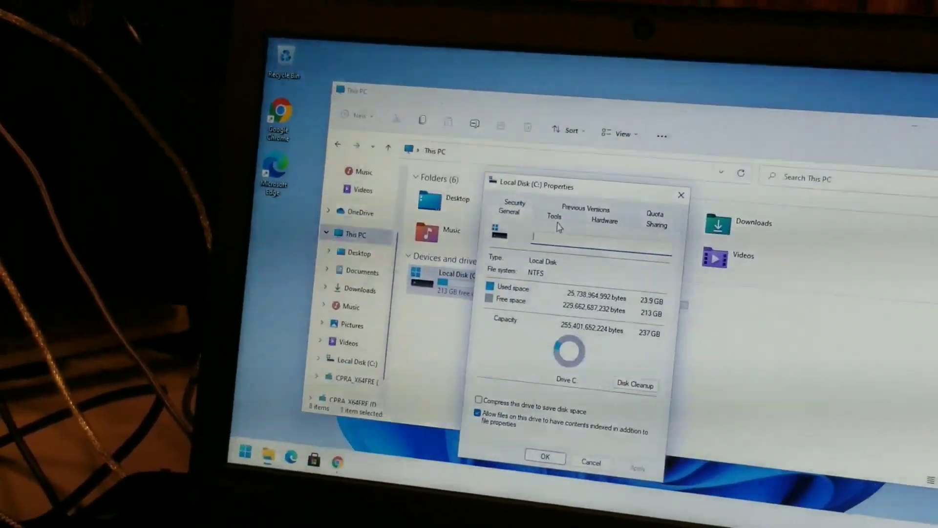
{"action": "left_click", "coordinate": [656, 230]}
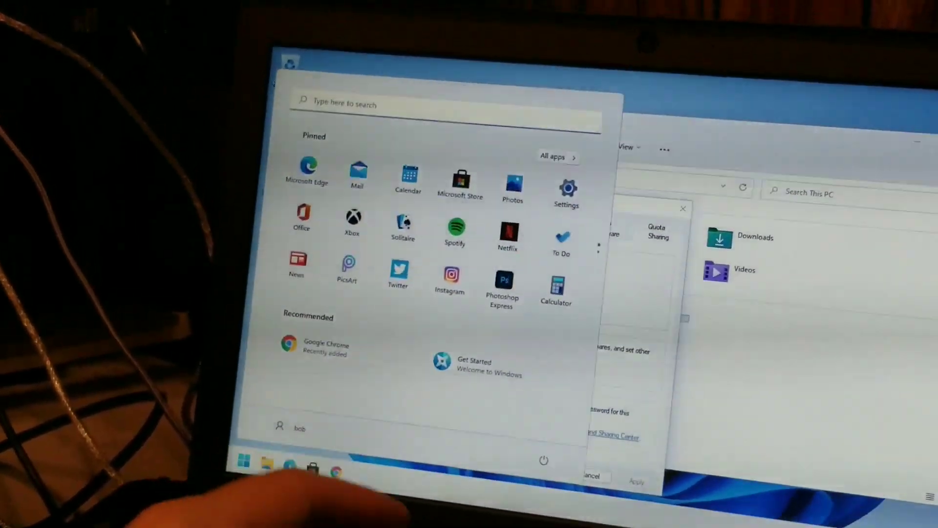
- Find and launch Control Panel from Start search, landing on its category home page
{"action": "type", "text": "control Panel"}
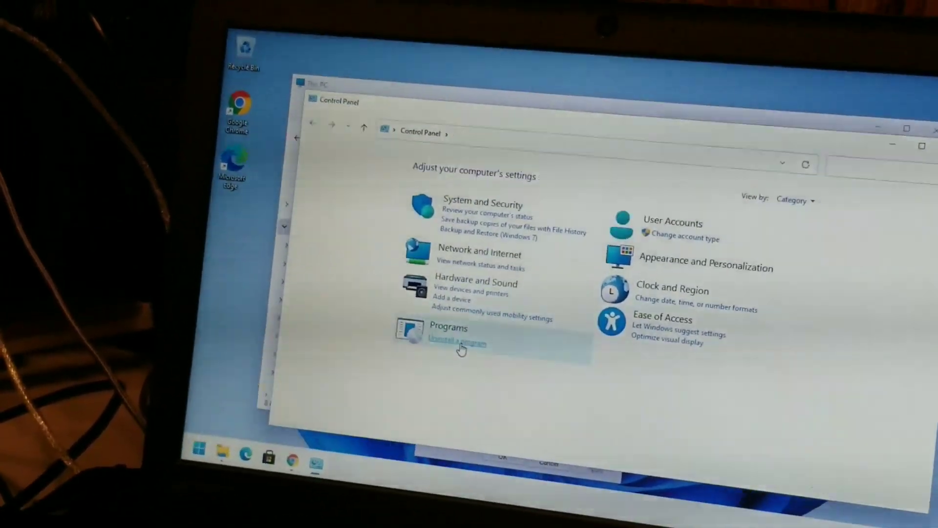
{"action": "left_click", "coordinate": [457, 343]}
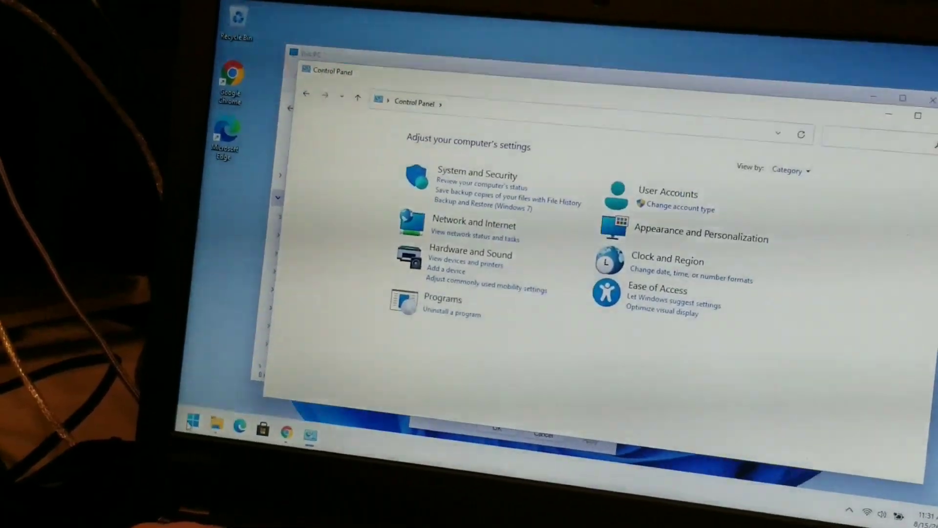
{"action": "left_click", "coordinate": [192, 417]}
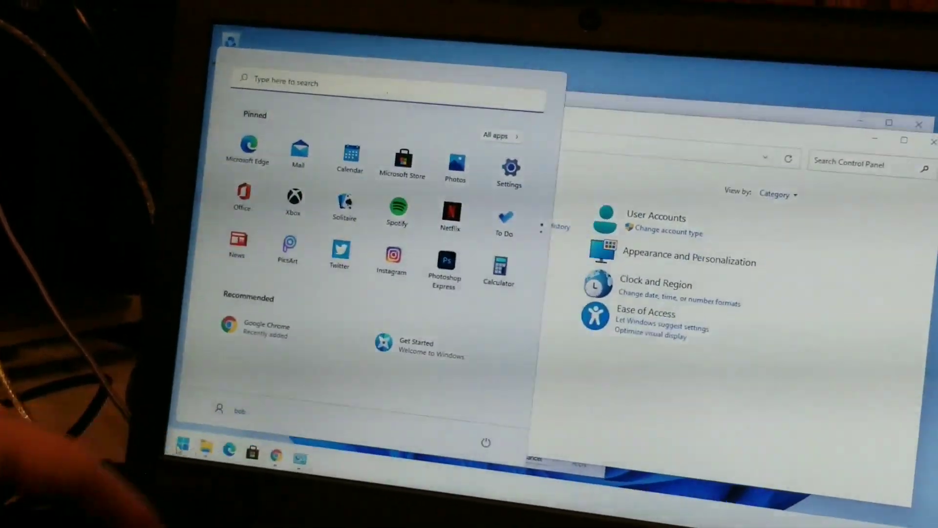
- Run sysdm.cpl and reach the computer rename dialog for x270 in WORKGROUP, leaving the name unchanged
{"action": "type", "text": "system information"}
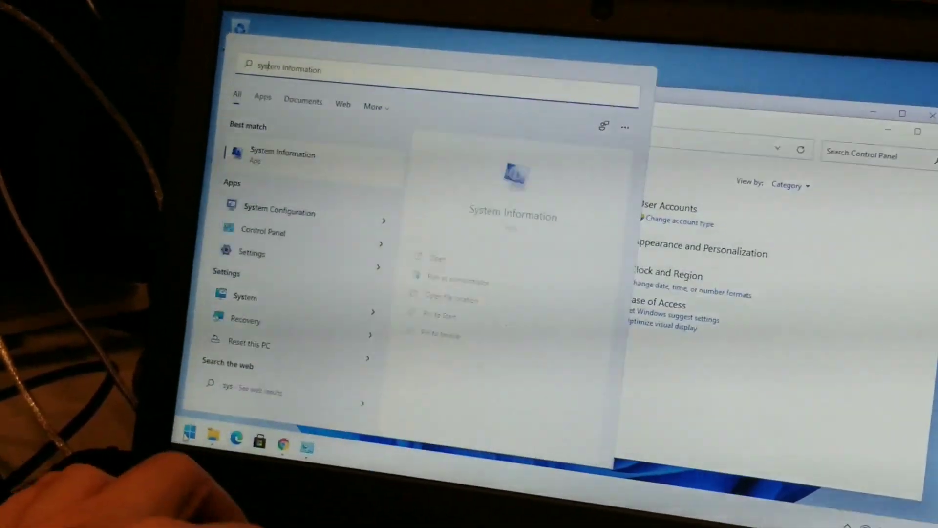
{"action": "type", "text": "sysdm.cpl"}
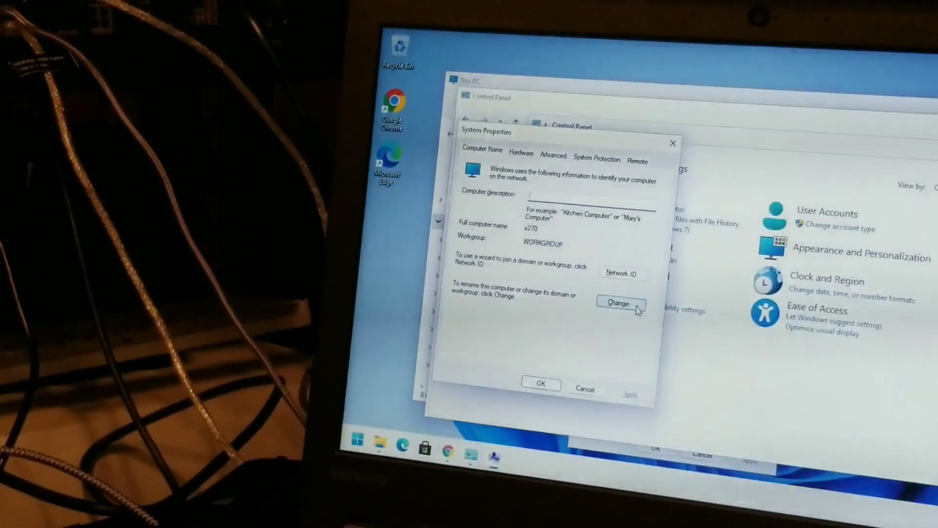
{"action": "left_click", "coordinate": [620, 303]}
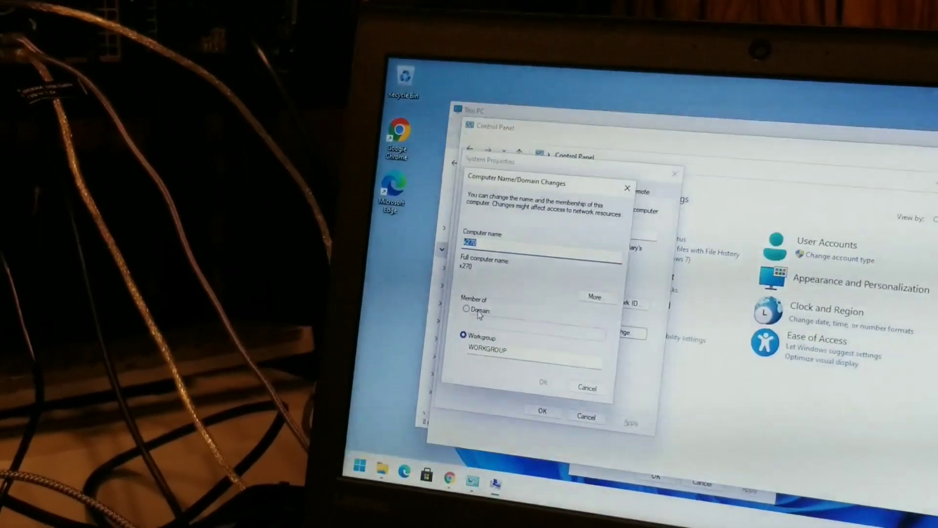
{"action": "left_click", "coordinate": [466, 309]}
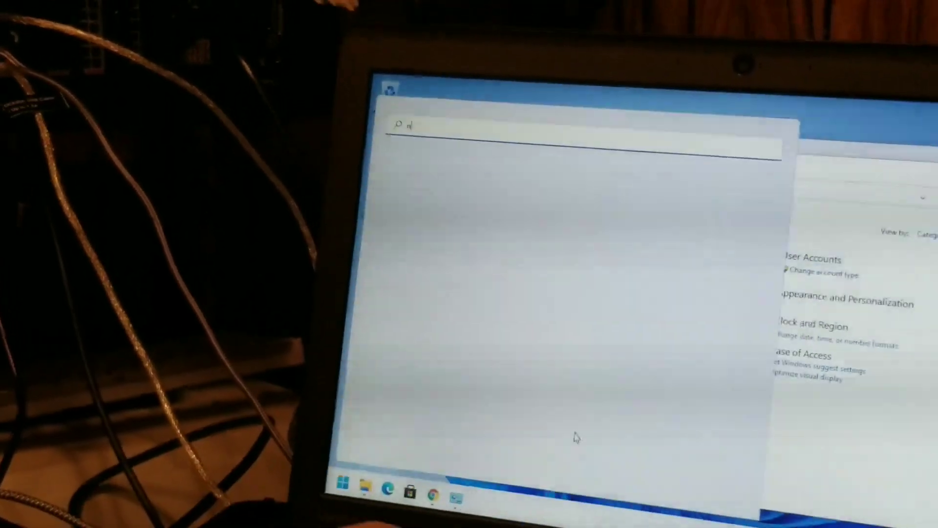
- Abandon the 'cpa.c' search and return to a bare desktop with its shortcut menu
{"action": "type", "text": "cpa.c"}
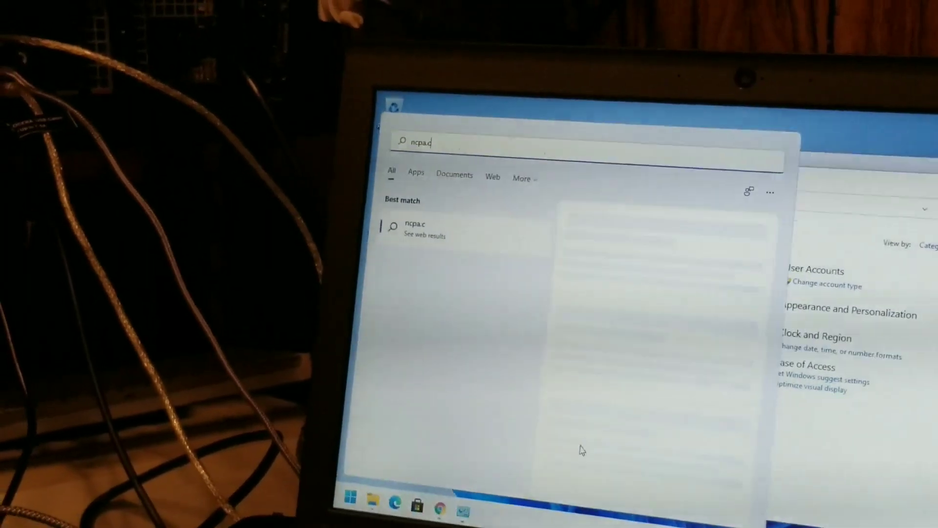
{"action": "key", "text": "enter"}
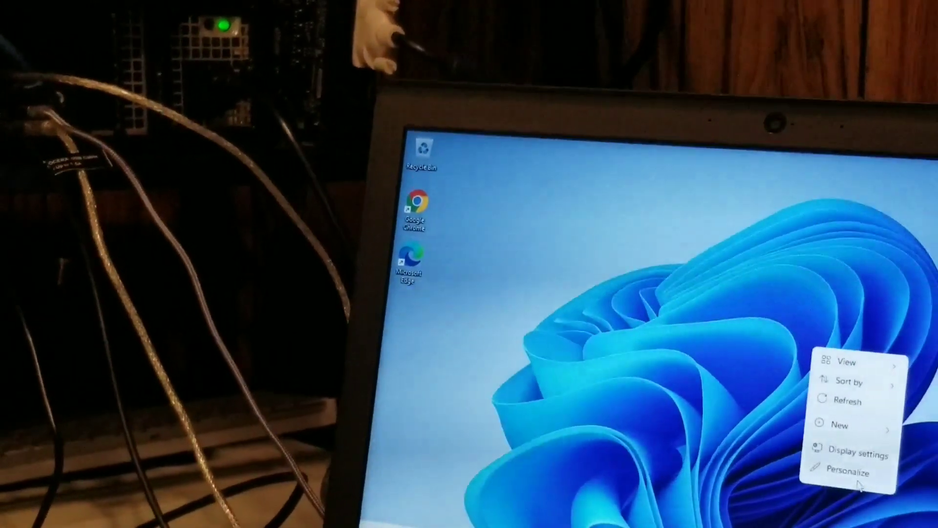
- Apply the dark purple Glow theme from Personalization so Windows appears dark
{"action": "left_click", "coordinate": [850, 449]}
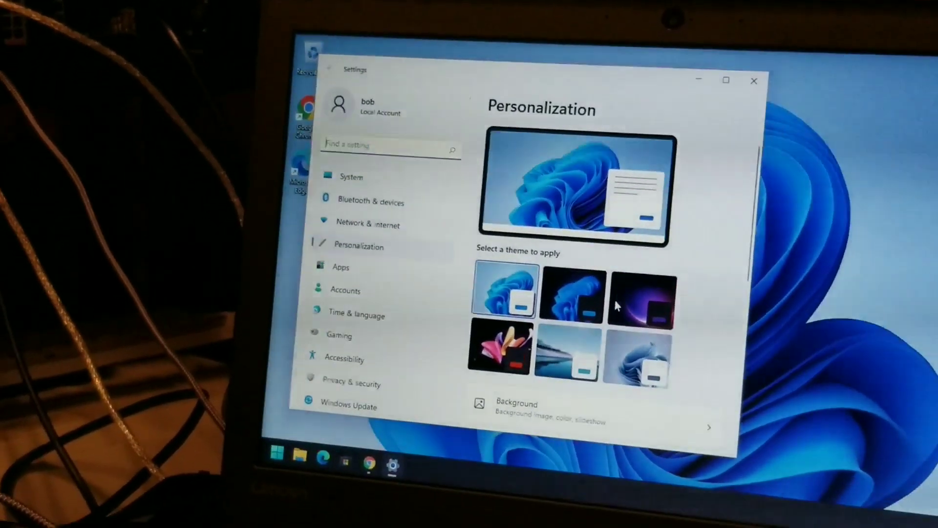
{"action": "left_click", "coordinate": [643, 299]}
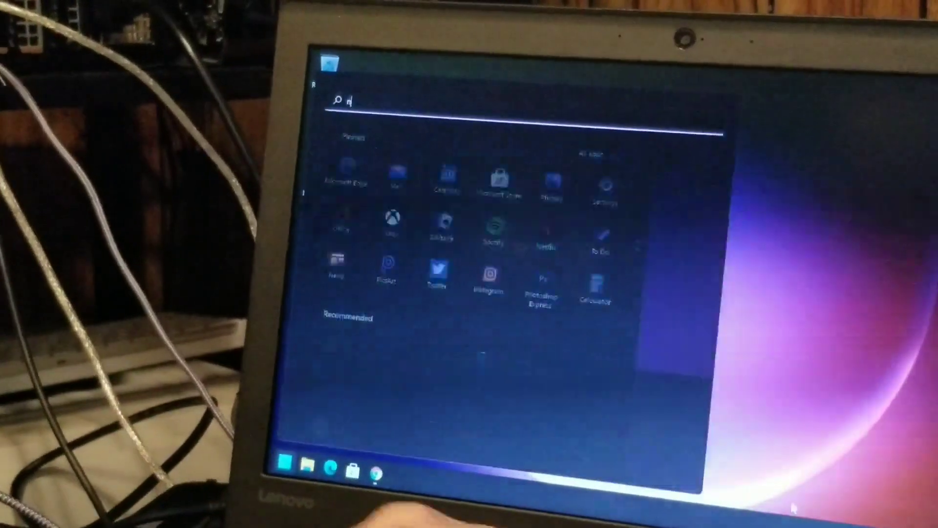
- Switch off notifications from apps and other senders, then close Settings
{"action": "type", "text": "otif"}
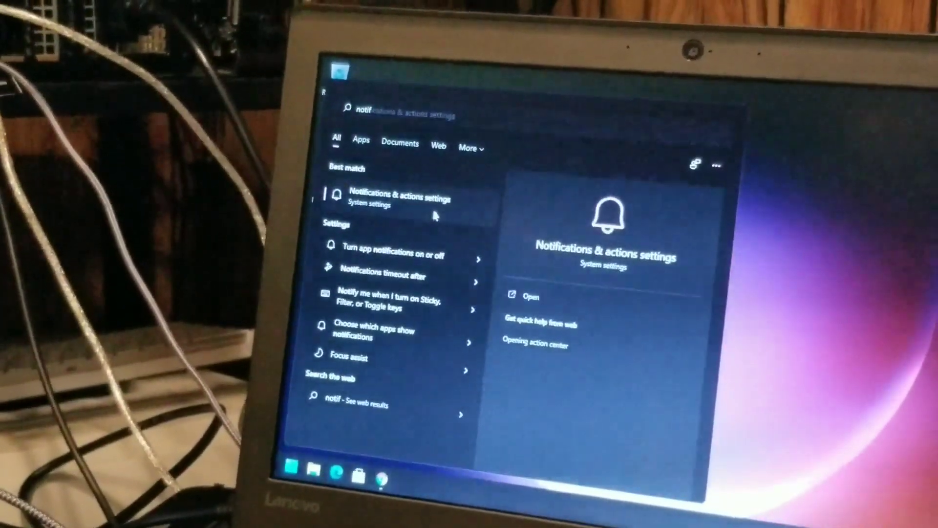
{"action": "left_click", "coordinate": [395, 197]}
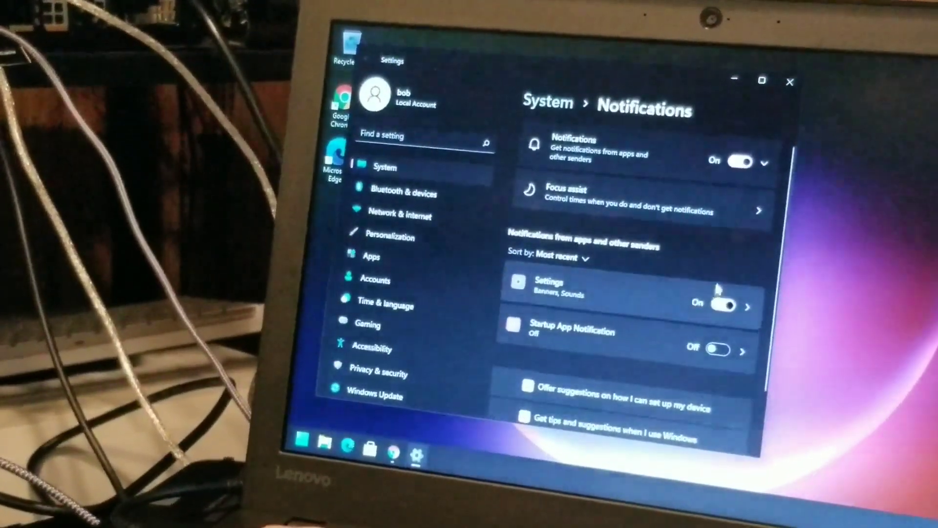
{"action": "left_click", "coordinate": [741, 165]}
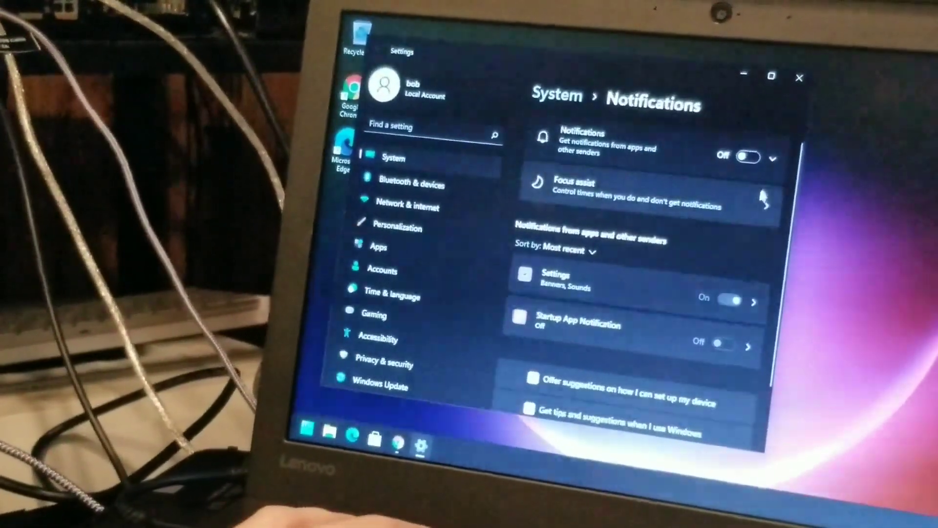
{"action": "scroll", "scroll_direction": "down", "scroll_amount": 3}
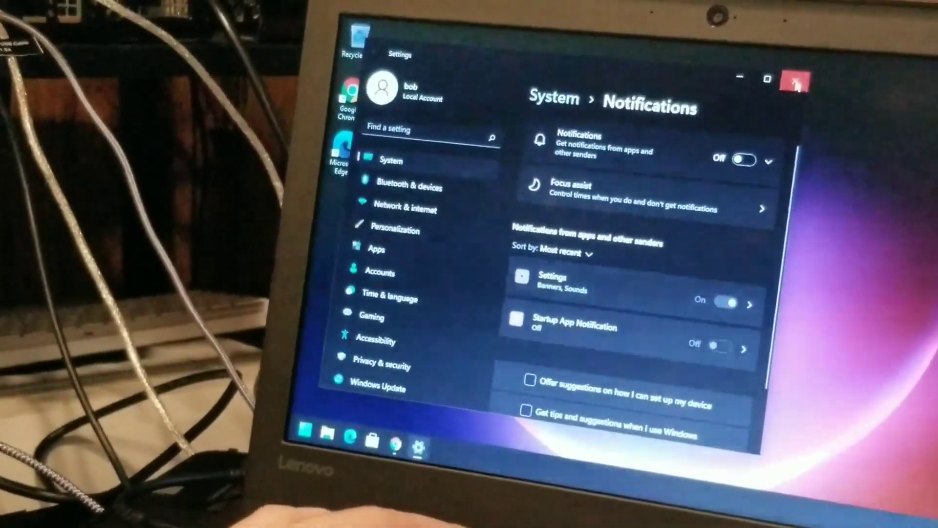
{"action": "left_click", "coordinate": [794, 85]}
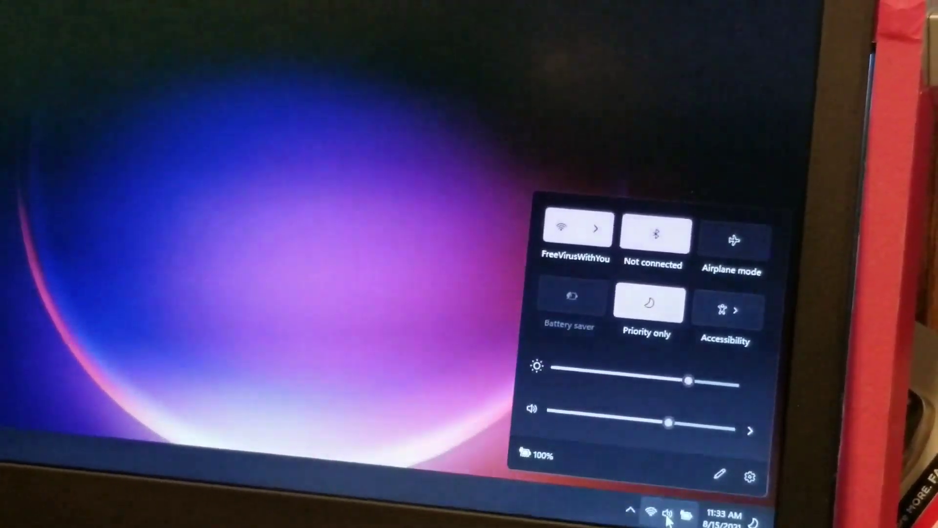
- Add Night light and Cast tiles to quick settings and close the panel
{"action": "left_click", "coordinate": [720, 476]}
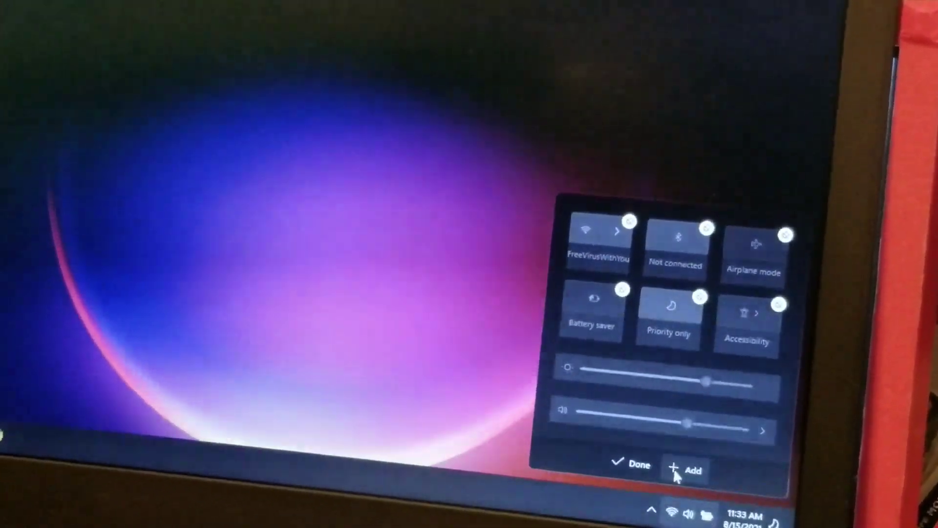
{"action": "left_click", "coordinate": [687, 469]}
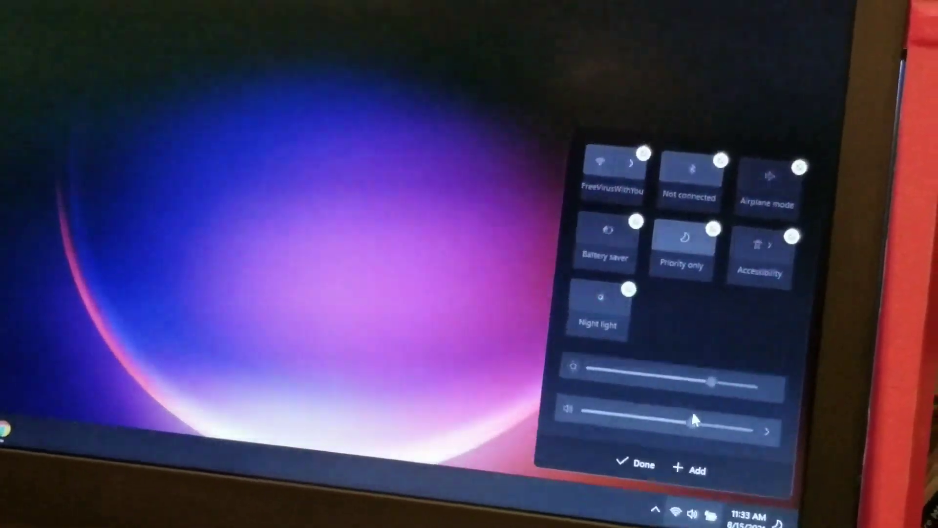
{"action": "left_click", "coordinate": [691, 470]}
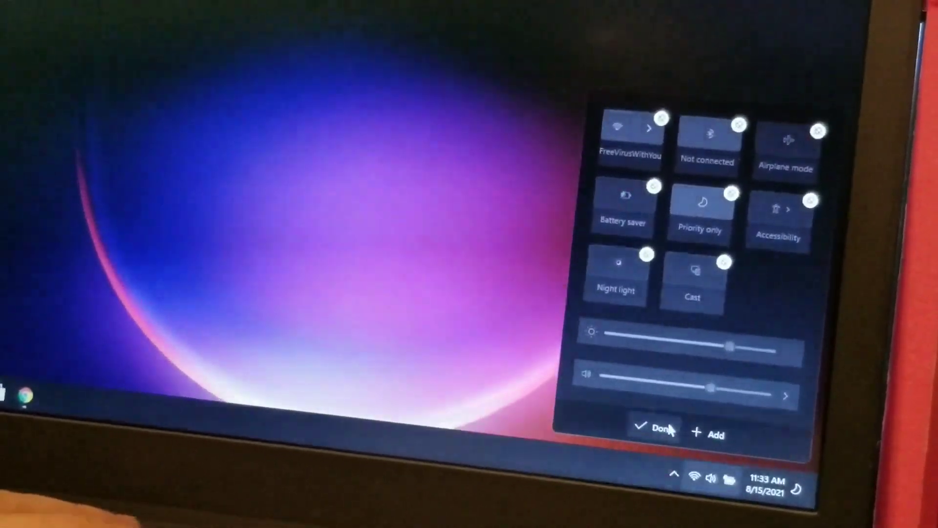
{"action": "left_click", "coordinate": [652, 430]}
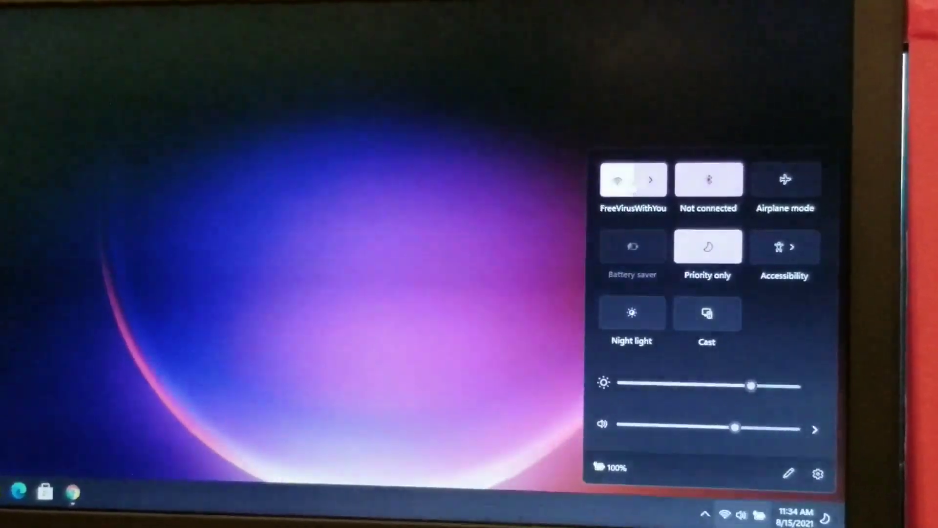
{"action": "left_click", "coordinate": [651, 180]}
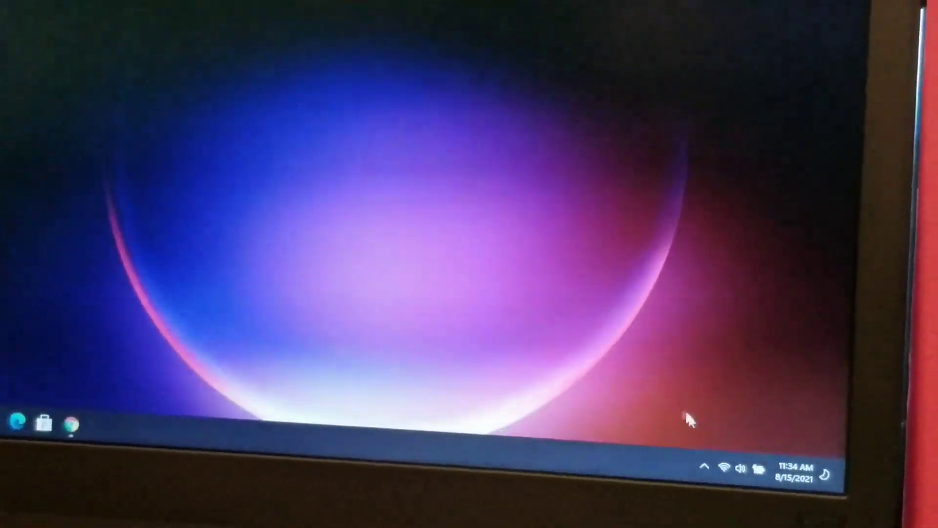
- Check the Date & time page shows automatic time with Eastern Time zone
{"action": "left_click", "coordinate": [811, 467]}
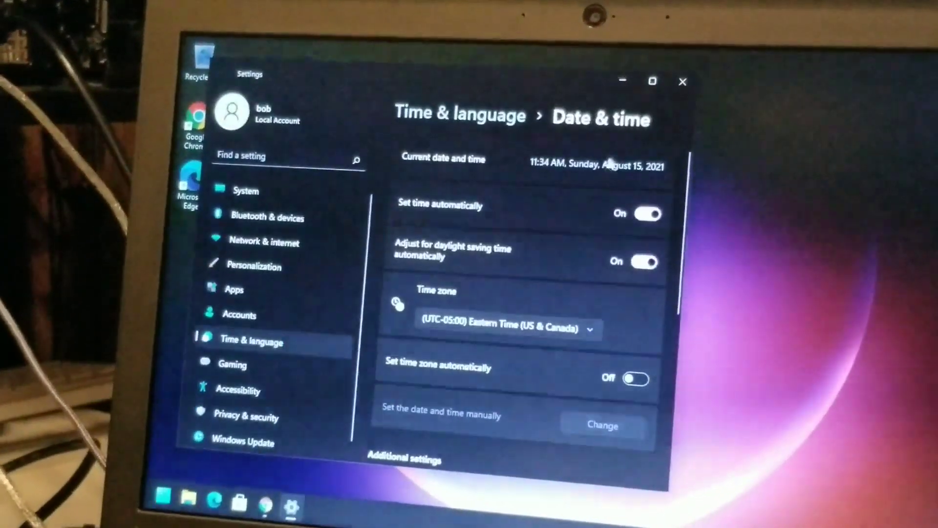
{"action": "left_click", "coordinate": [162, 498]}
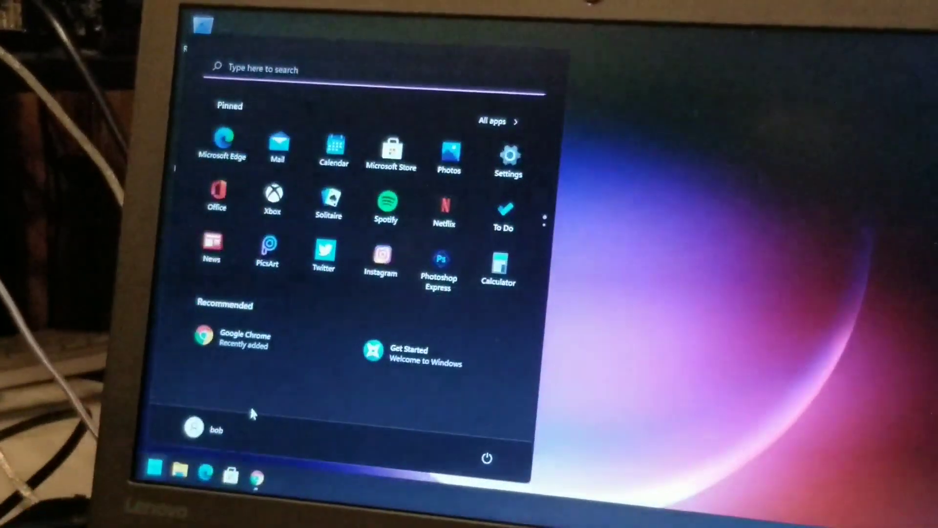
- Download and install available Windows updates, then start the required restart
{"action": "type", "text": "upd"}
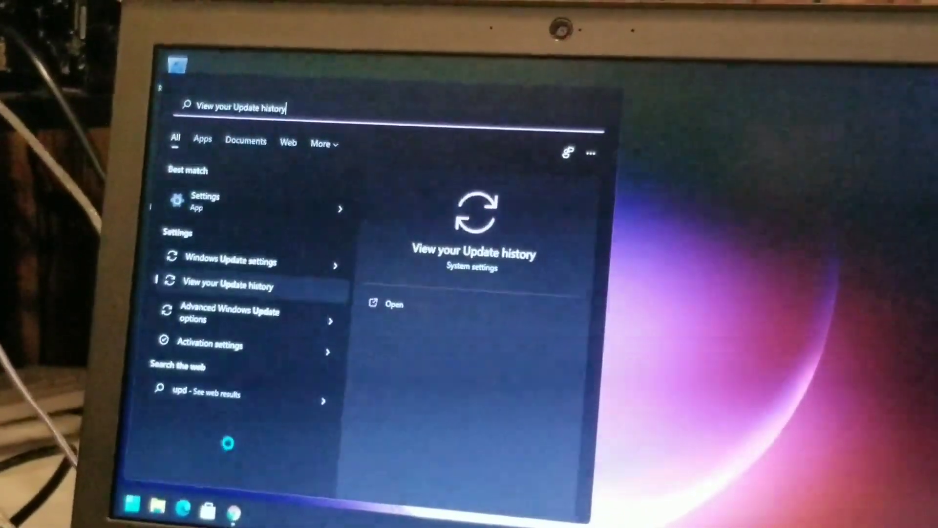
{"action": "left_click", "coordinate": [393, 303]}
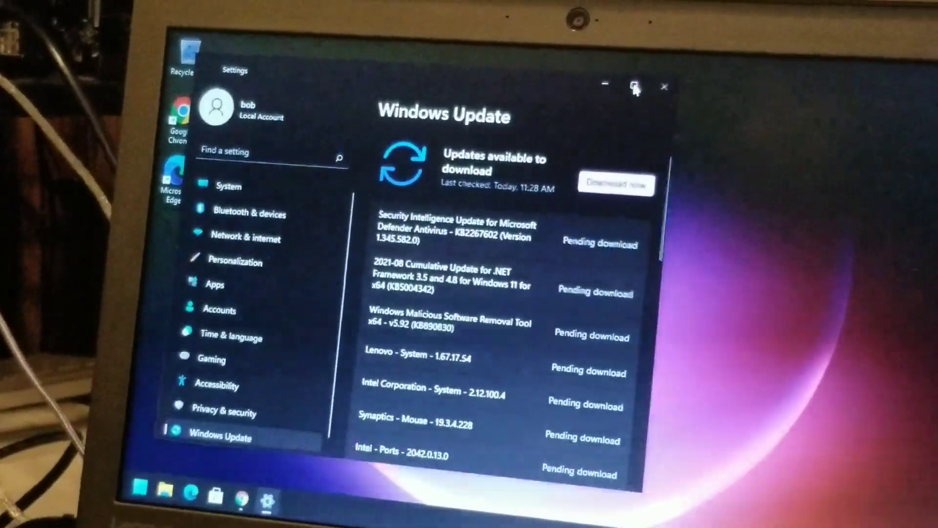
{"action": "left_click", "coordinate": [633, 88]}
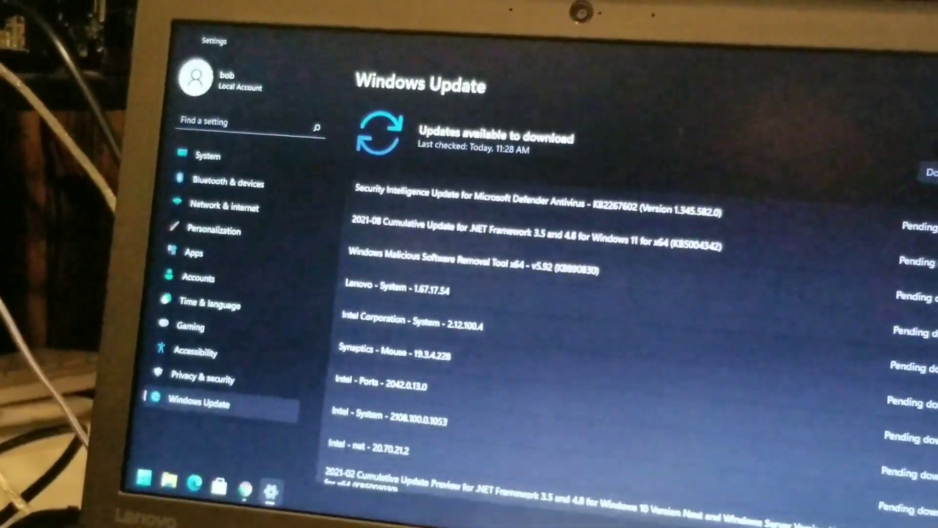
{"action": "scroll", "scroll_direction": "down", "scroll_amount": 3}
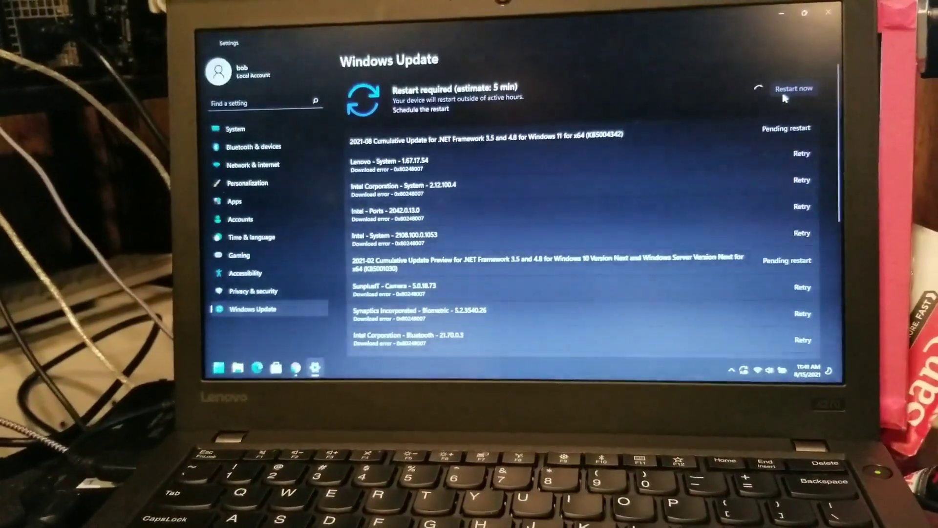
{"action": "left_click", "coordinate": [794, 89]}
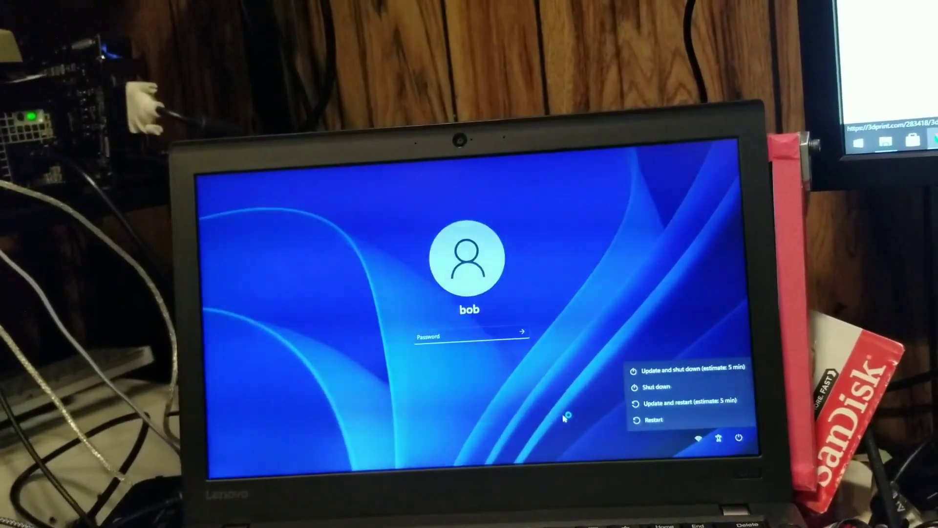
- Choose Update and restart from the sign-in screen power menu
{"action": "left_click", "coordinate": [654, 419]}
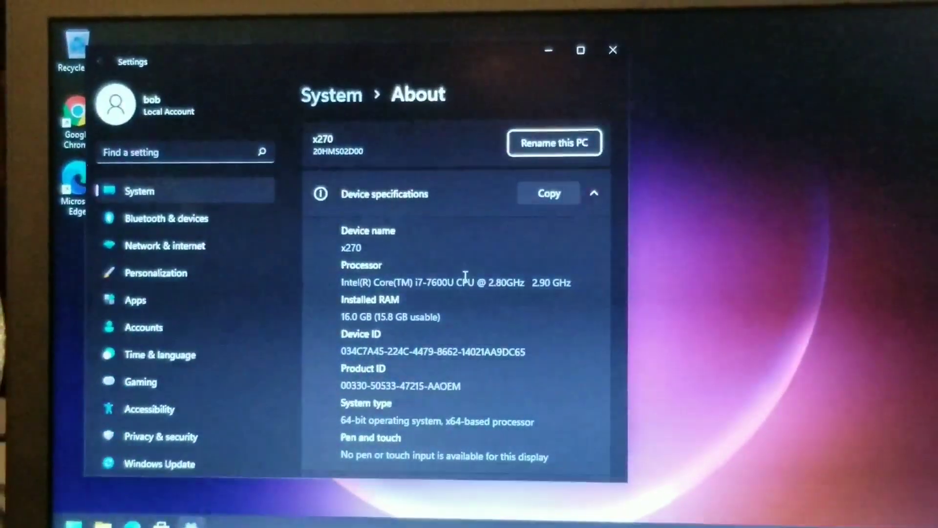
- Scroll through the About page specifications on the x270 and the Windows 10 Pro PC
{"action": "scroll", "scroll_direction": "down", "scroll_amount": 3}
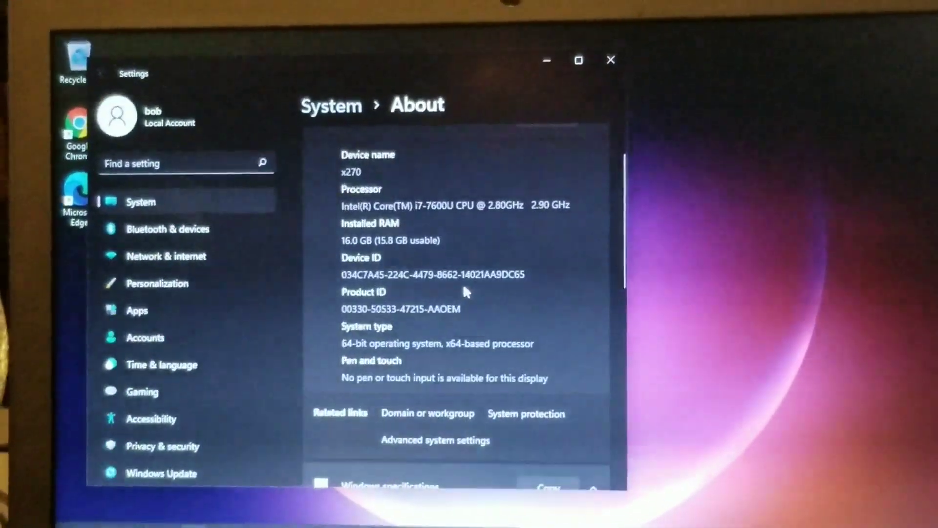
{"action": "scroll", "scroll_direction": "down", "scroll_amount": 3}
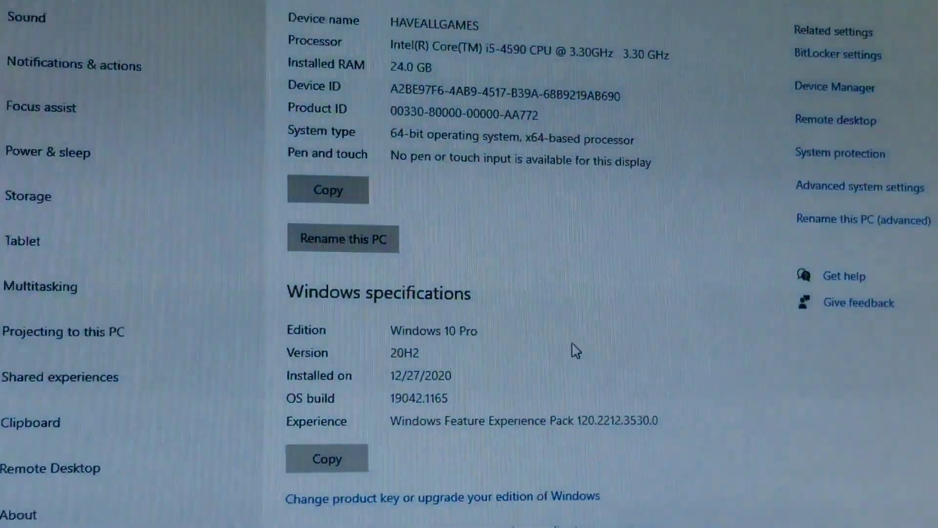
{"action": "scroll", "scroll_direction": "down", "scroll_amount": 3}
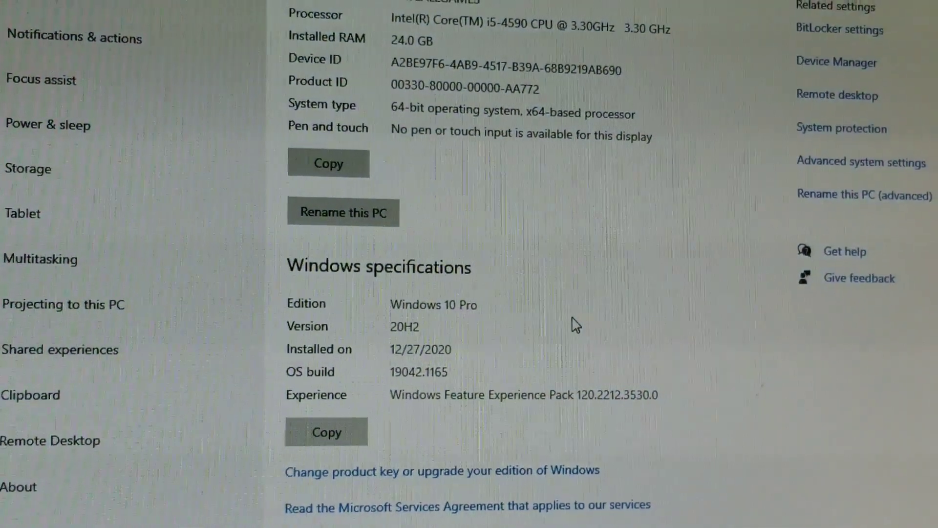